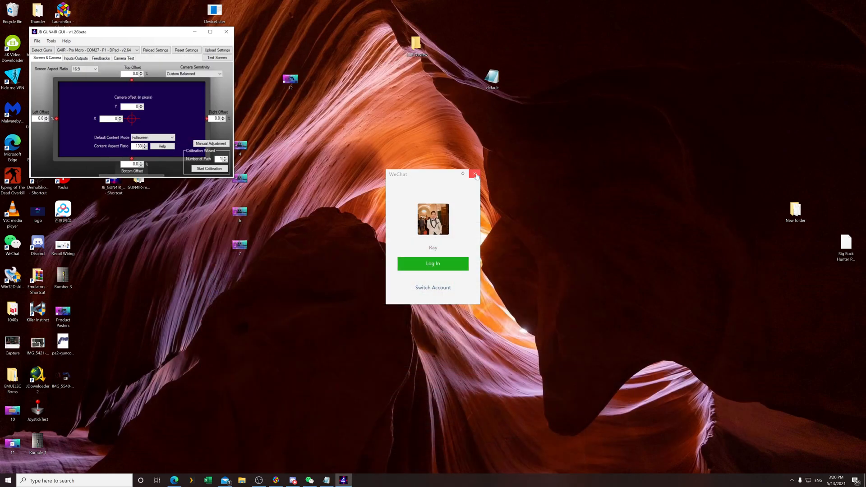
Close the WeChat login window and drag the Gun4IR GUI window down and to the right
click(476, 174)
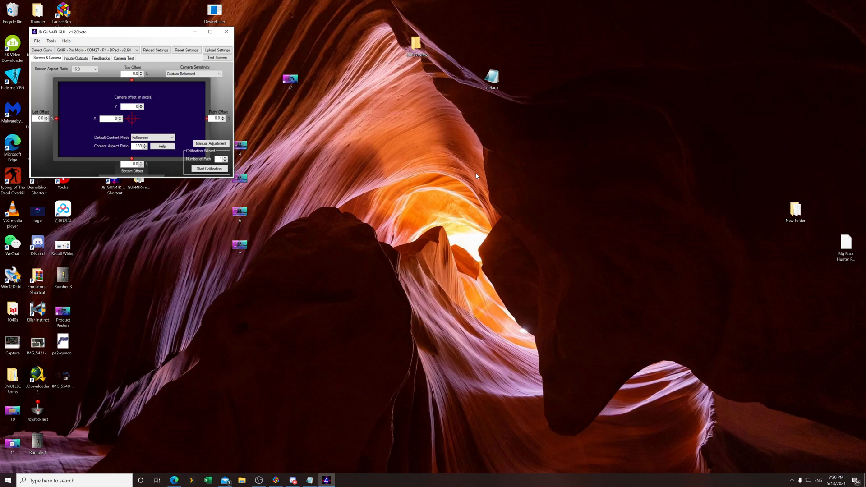
mouse_move(471, 159)
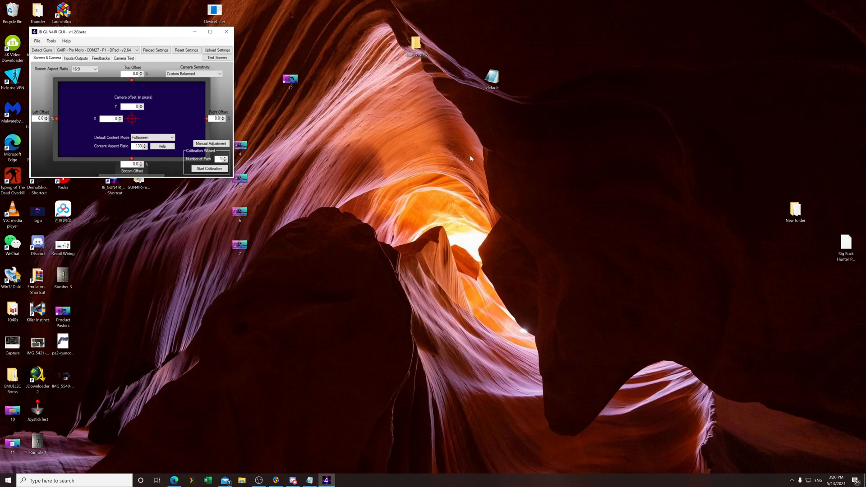
mouse_move(475, 157)
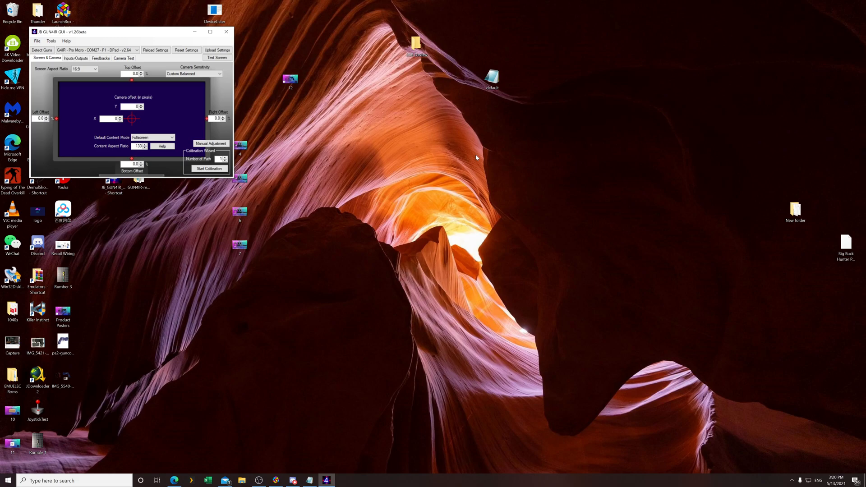
mouse_move(247, 15)
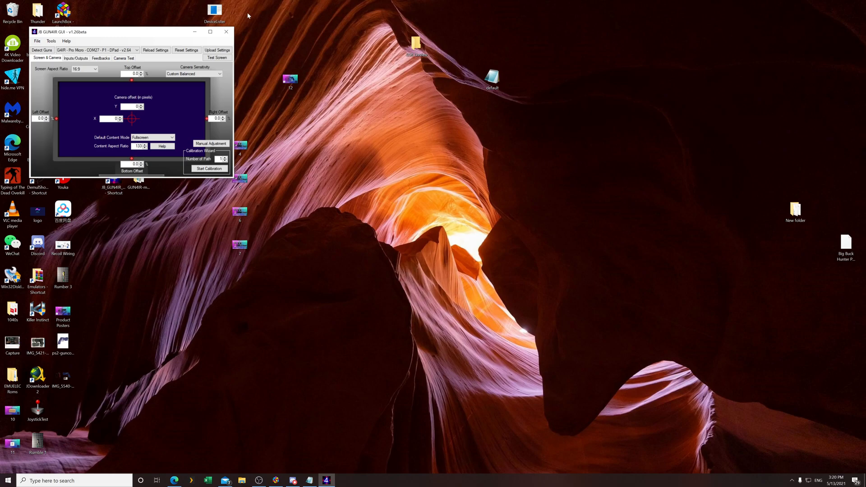
drag(127, 32, 160, 92)
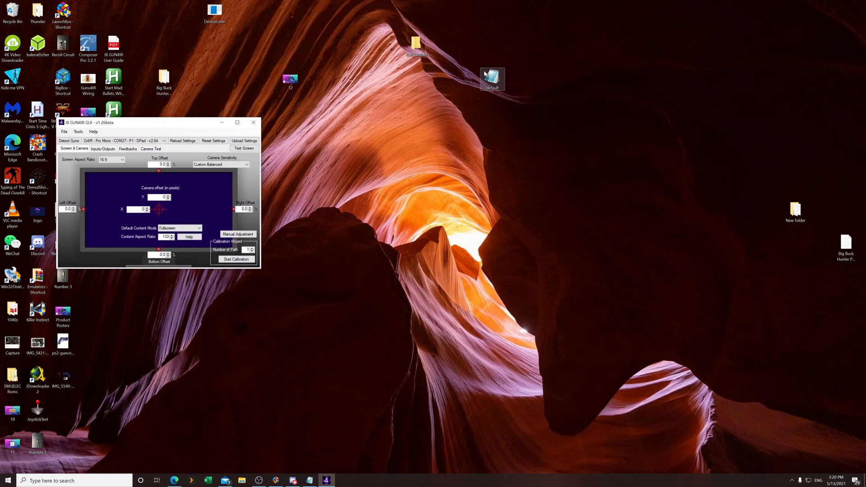
Browse File Explorer from the C drive into the user's personal folder
click(242, 480)
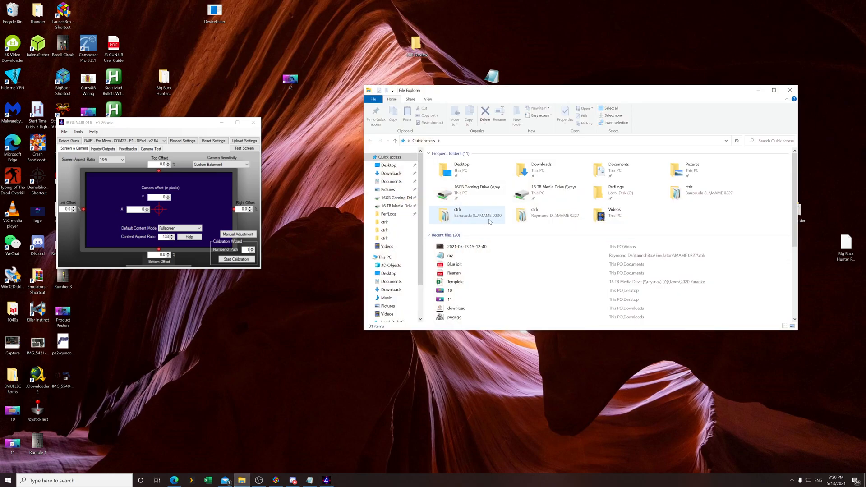
click(393, 284)
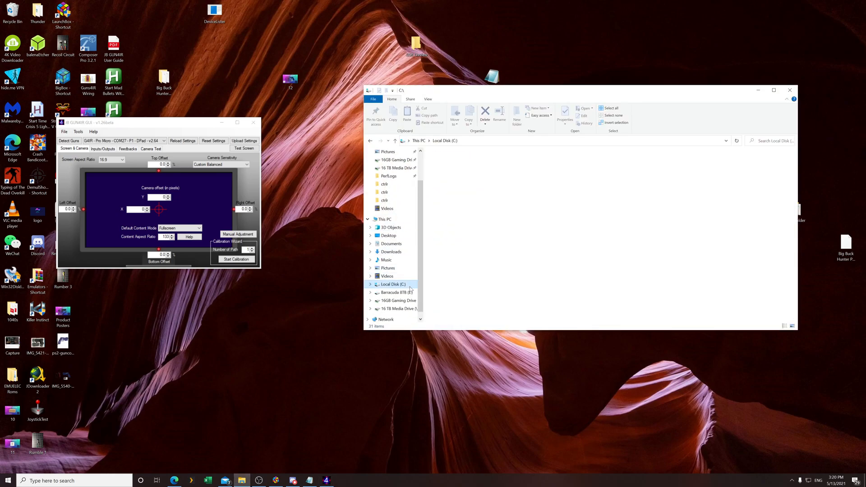
click(393, 284)
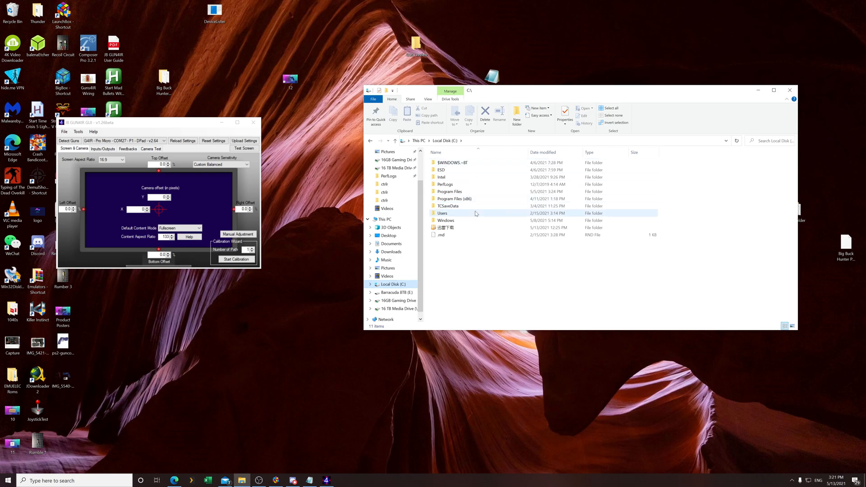
double_click(442, 213)
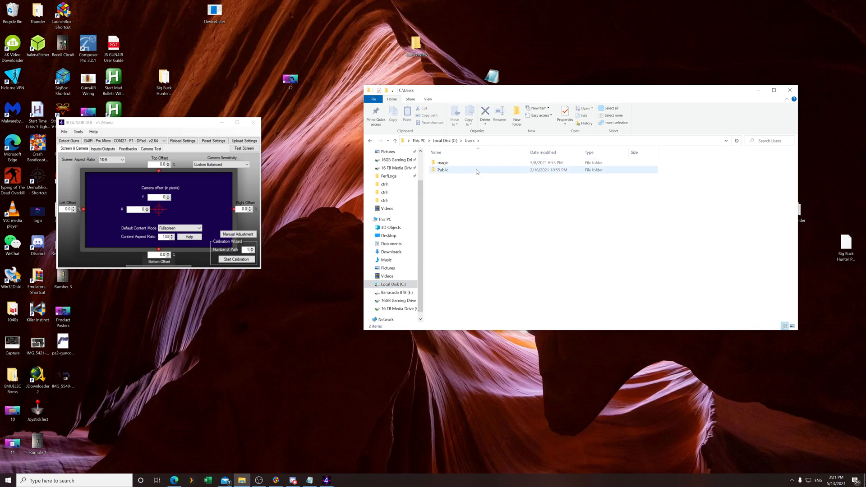
double_click(442, 161)
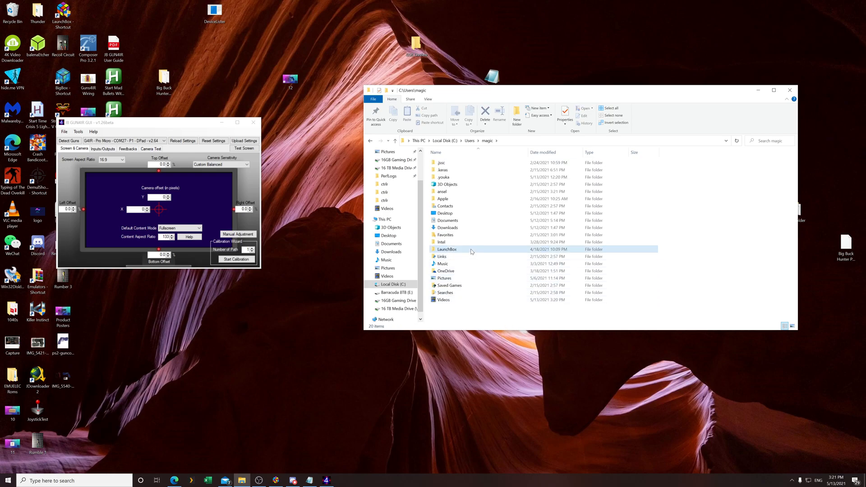
Go into LaunchBox\Emulators\MAME 0227 and open mame.ini in Notepad
double_click(446, 249)
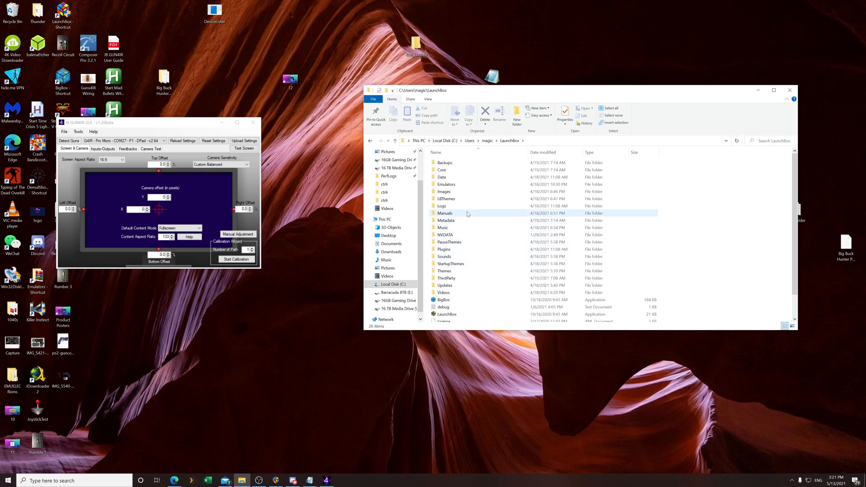
double_click(445, 184)
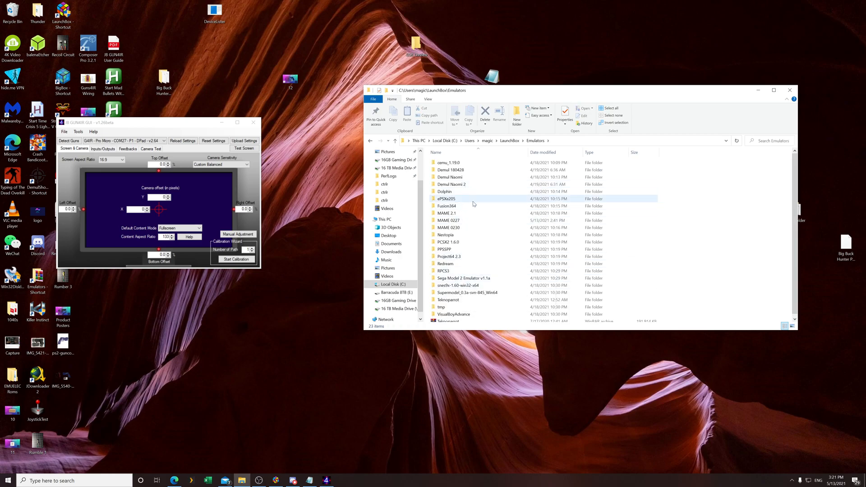
double_click(448, 220)
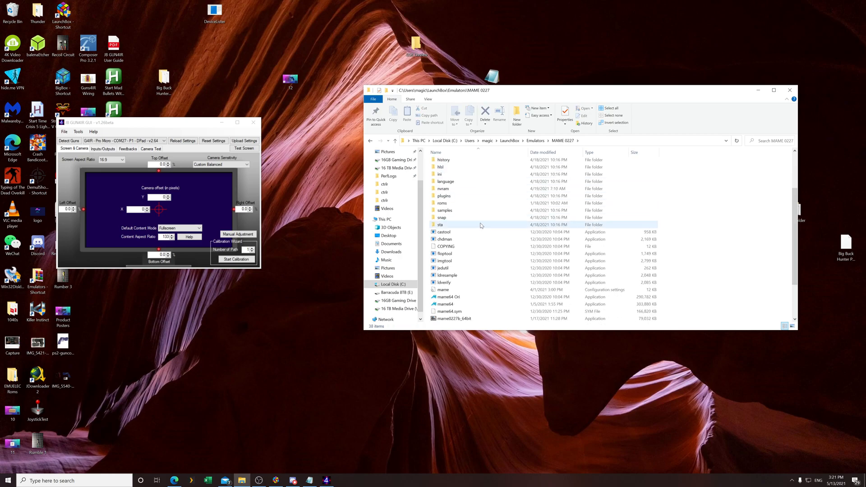
double_click(443, 289)
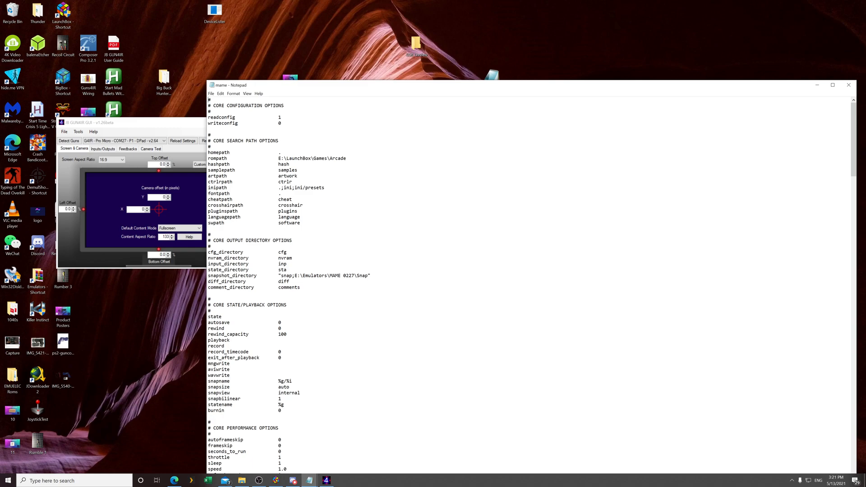
scroll(down, 3)
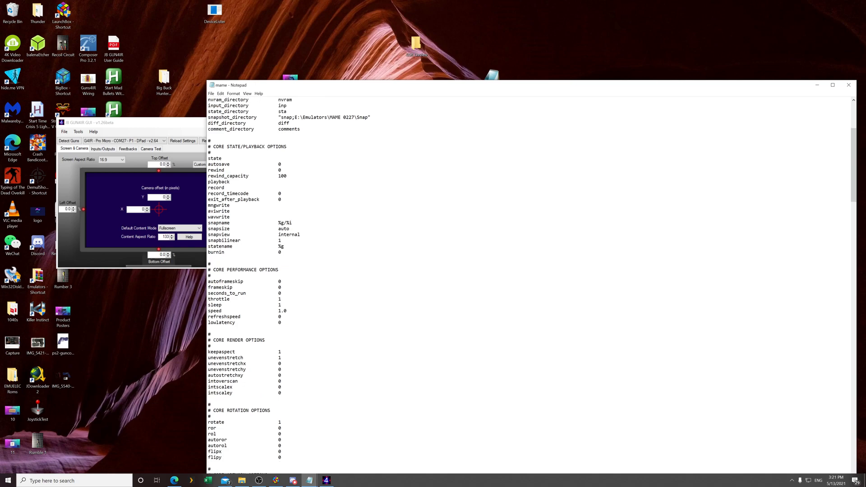
scroll(down, 3)
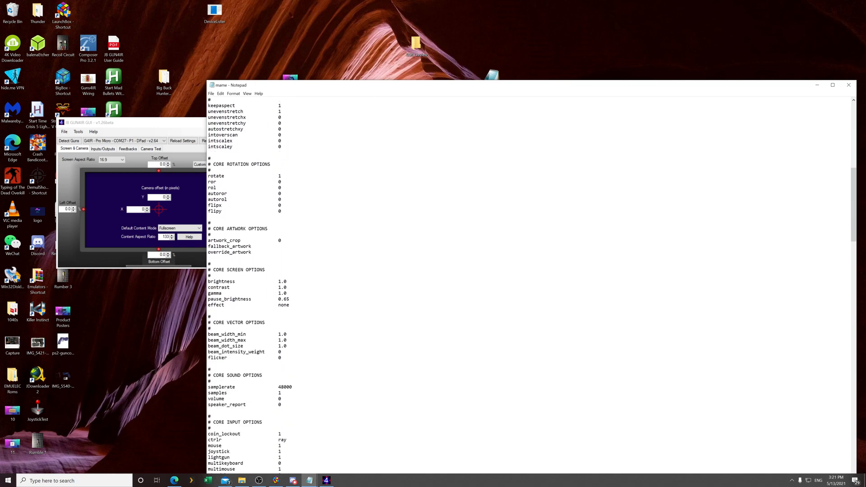
scroll(down, 3)
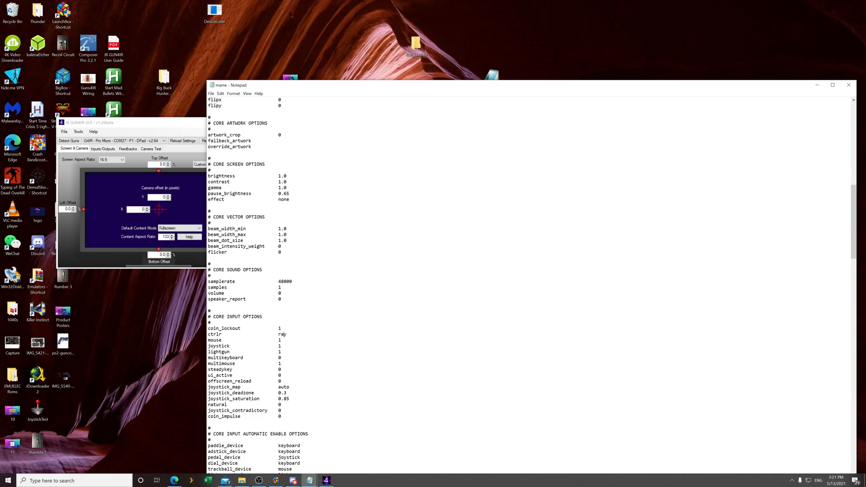
mouse_move(675, 91)
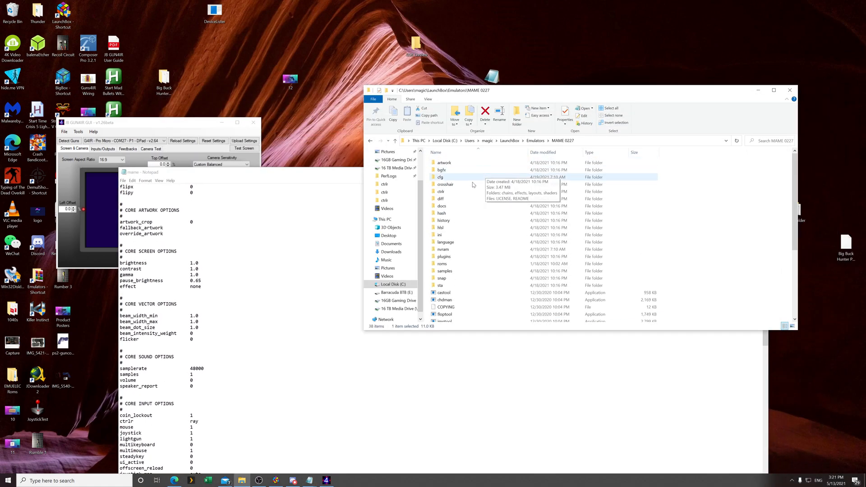
mouse_move(440, 192)
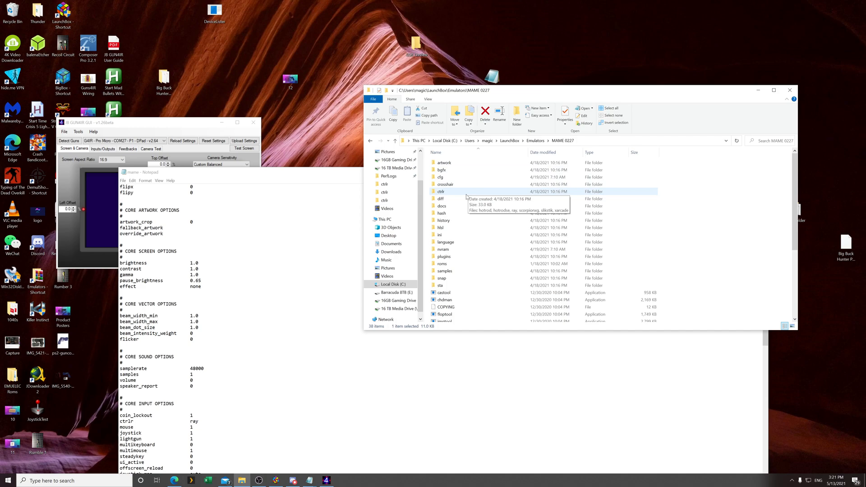
Open the ctrlr folder and its custom ray controller .cfg file in Notepad
double_click(441, 191)
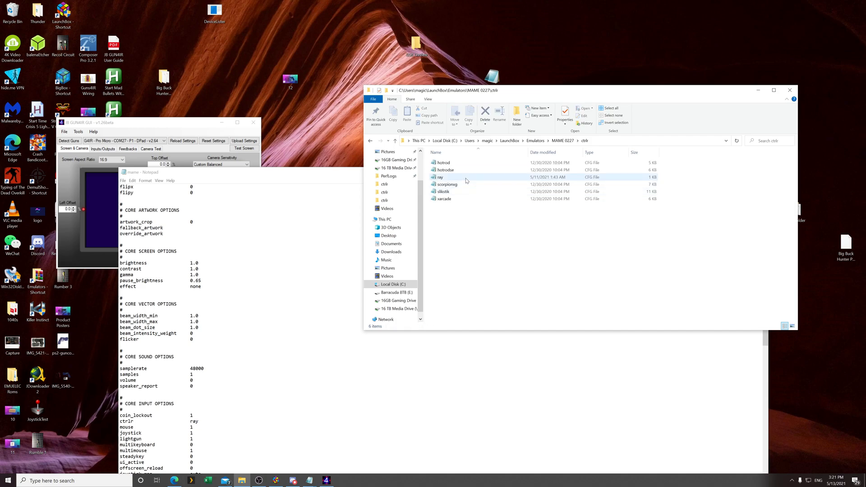
mouse_move(447, 177)
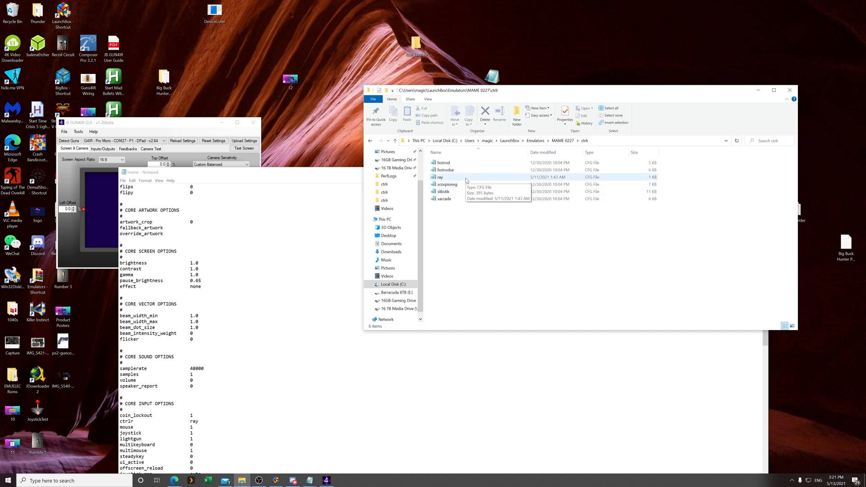
double_click(442, 177)
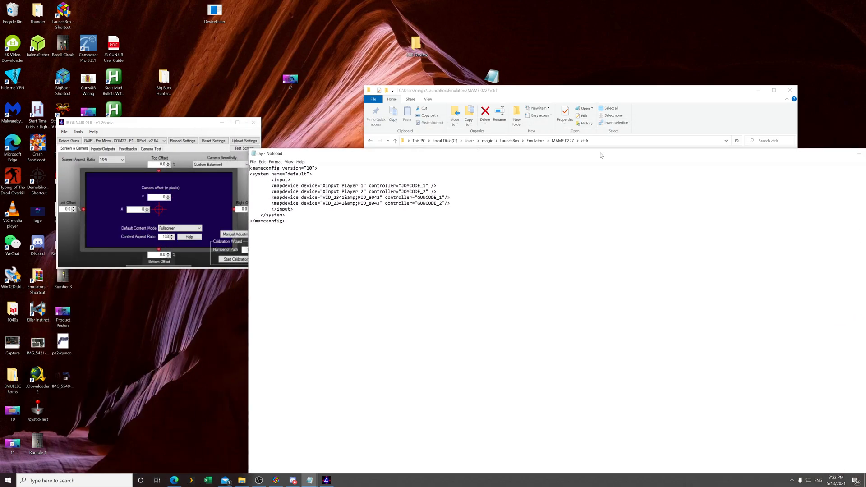
mouse_move(590, 161)
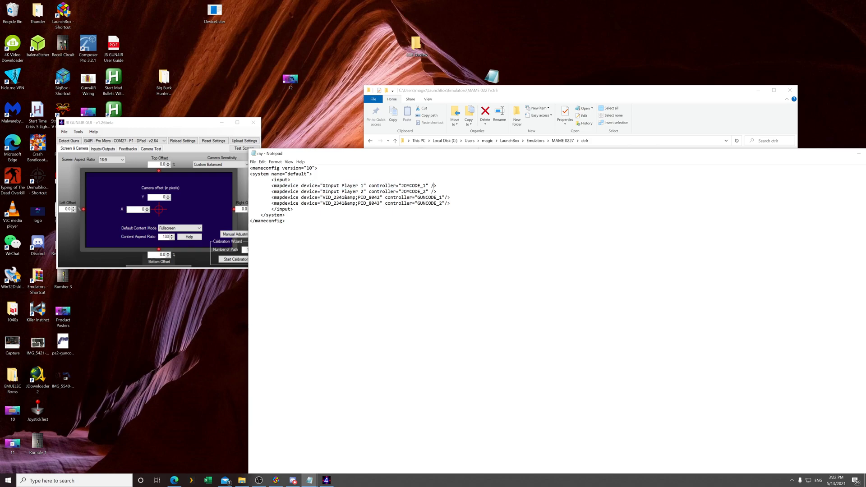
Review and select the GUNCODE_1 and GUNCODE_2 mapdevice lines without editing the file
double_click(343, 185)
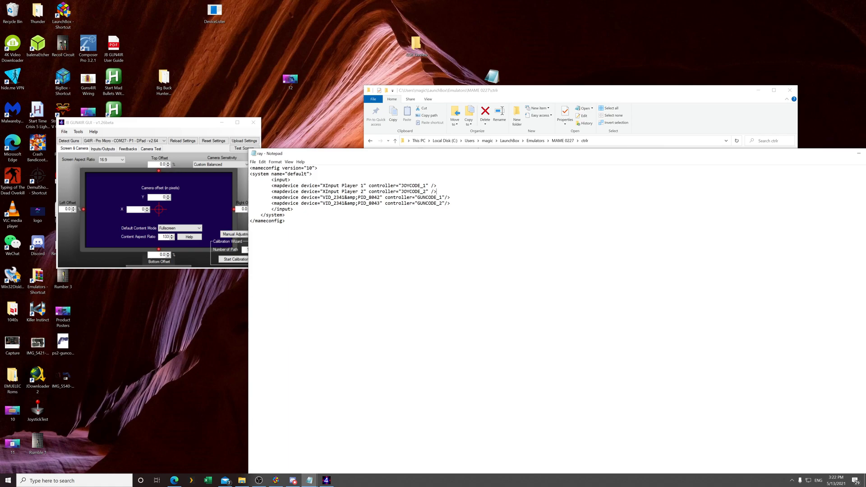
double_click(348, 197)
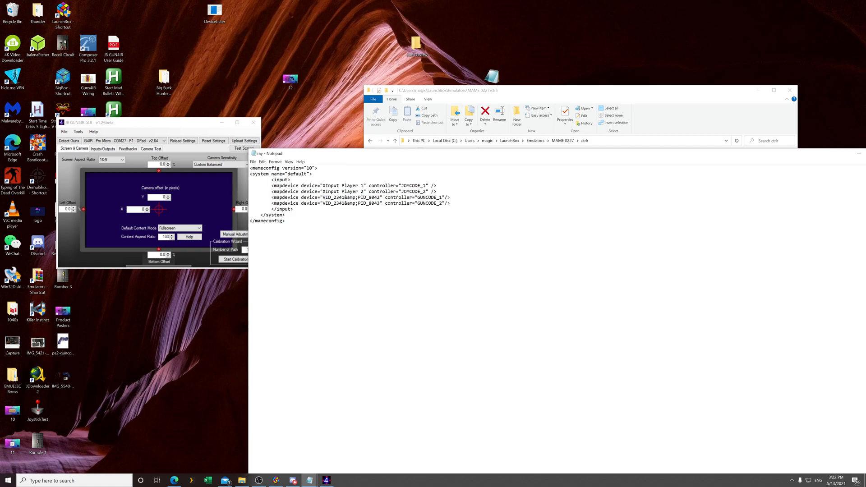
double_click(350, 198)
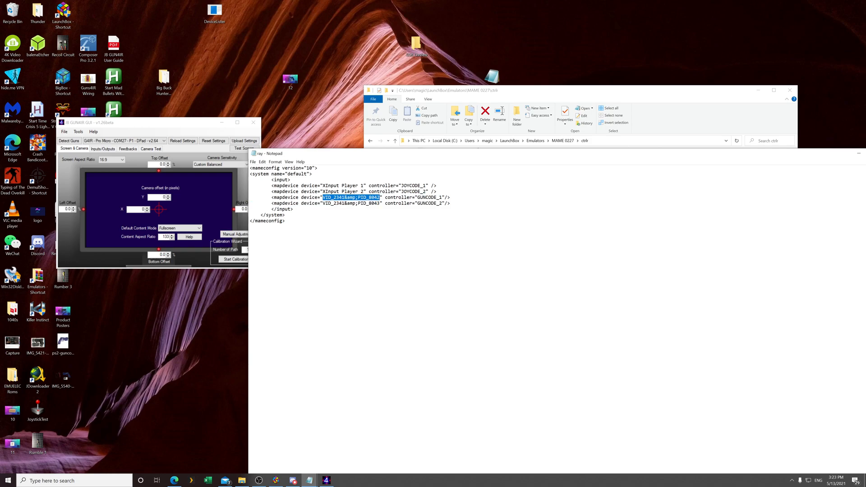
click(354, 197)
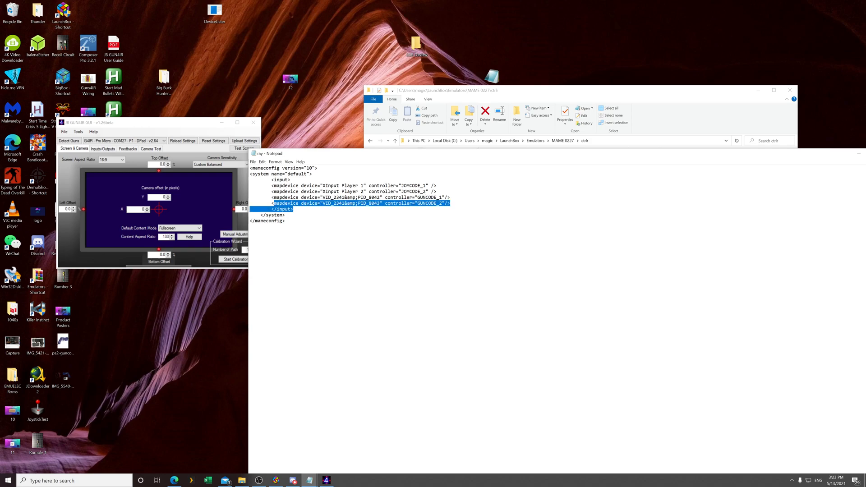
click(359, 198)
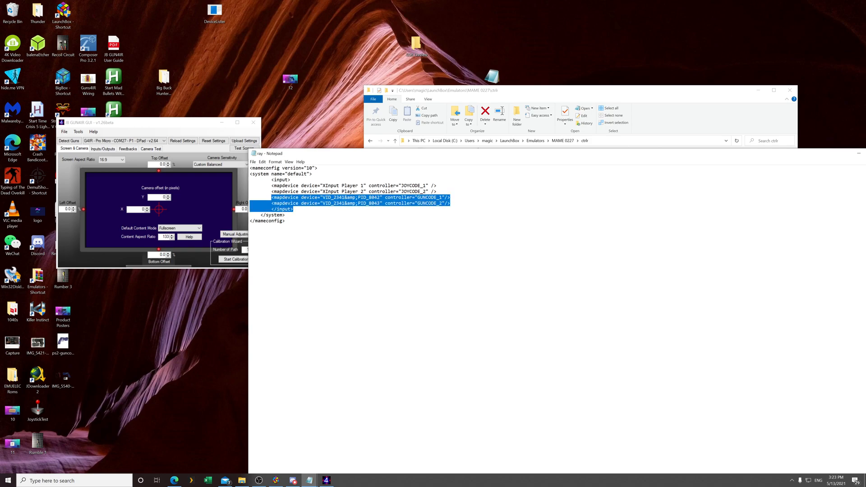
click(359, 215)
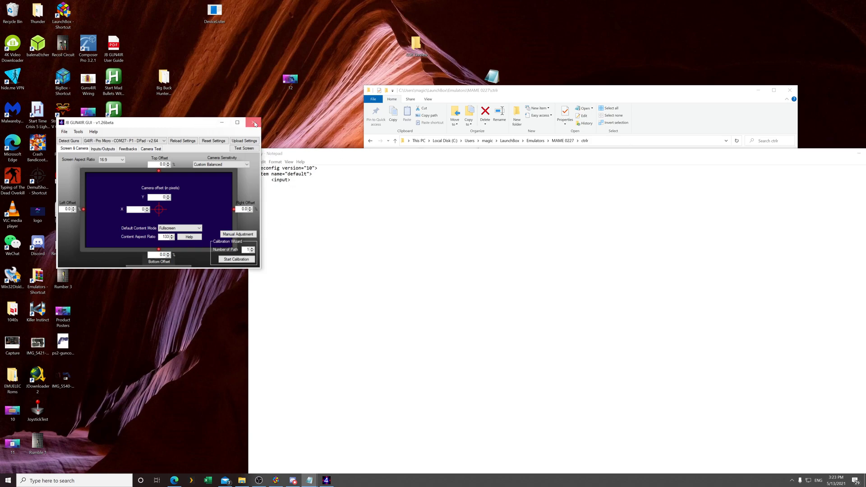
Return to the MAME 0227 folder and browse into its cfg folder
click(255, 122)
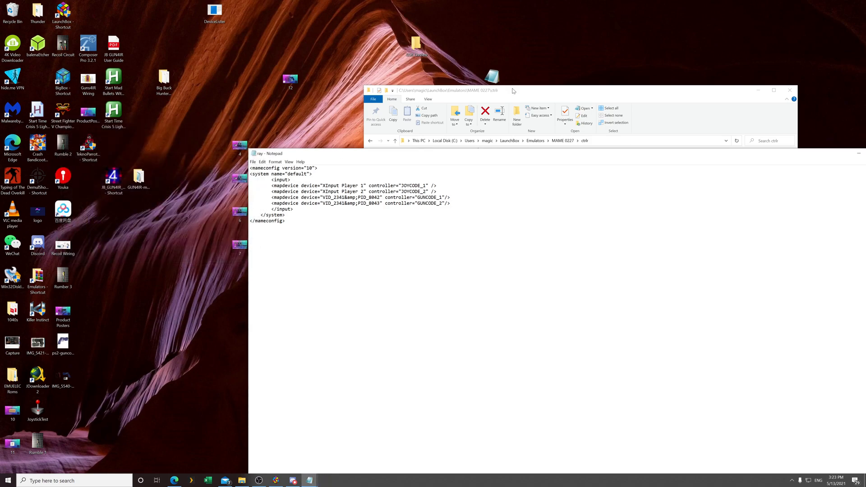
click(440, 176)
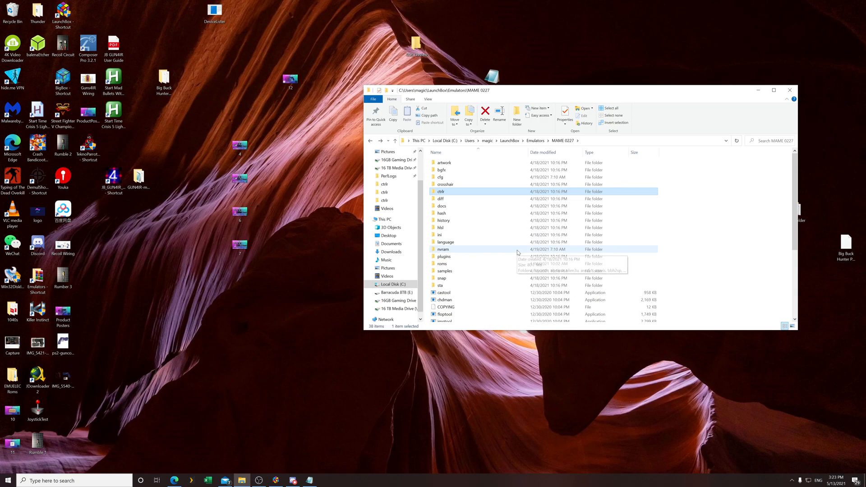
scroll(down, 3)
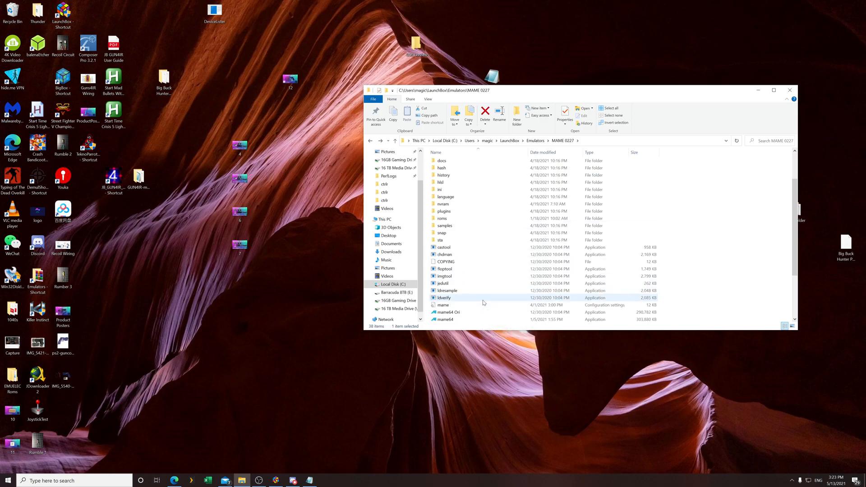
scroll(up, 3)
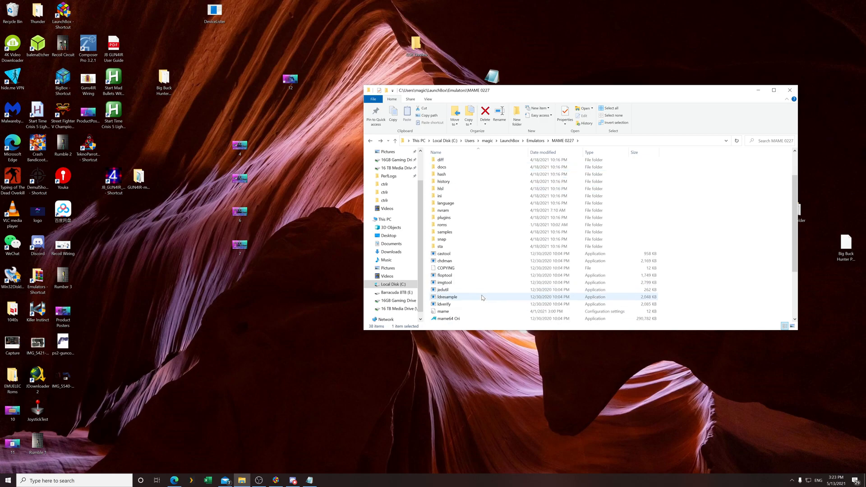
scroll(down, 3)
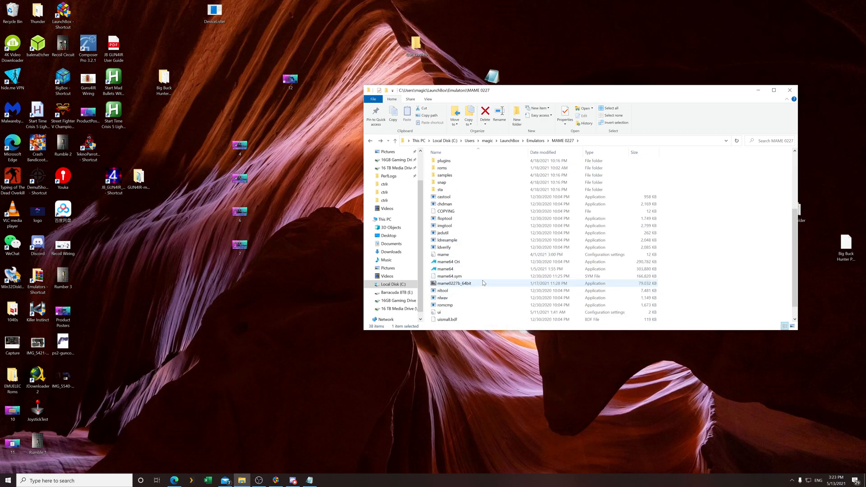
scroll(up, 3)
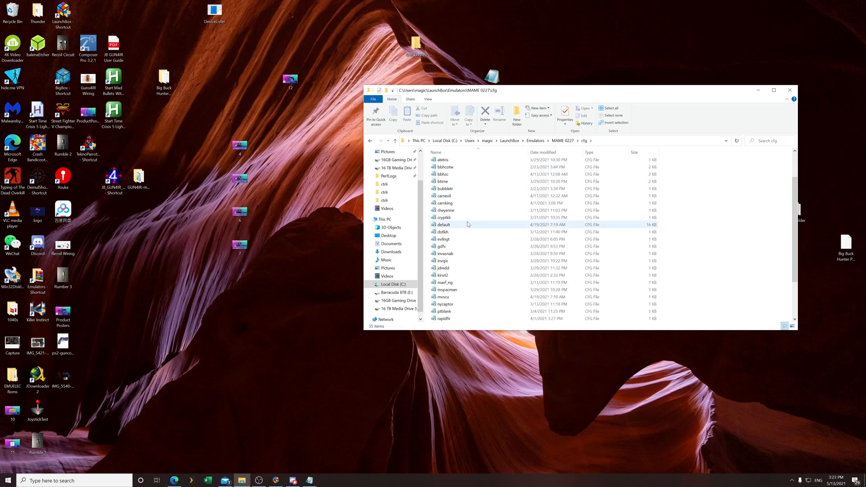
Open default.cfg in Notepad
click(444, 225)
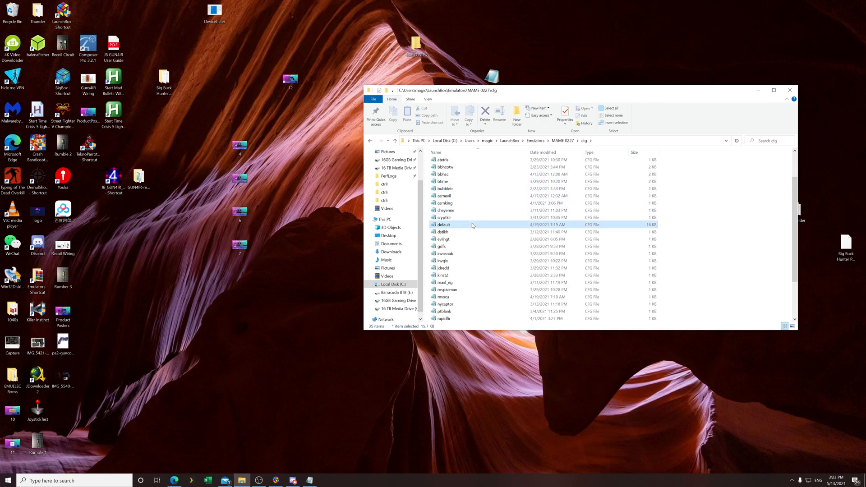
double_click(444, 224)
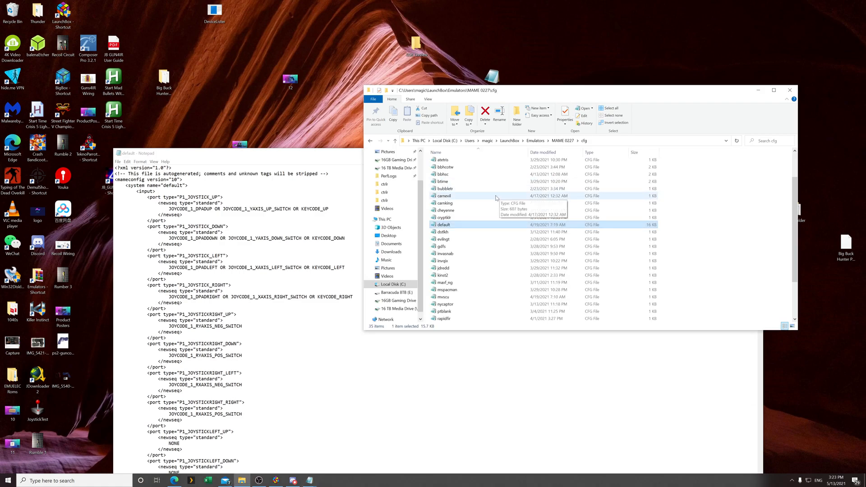
Compare the cheyenne, krost2 and rycaptor .cfg files and cancel default.cfg's read-only Properties check
click(447, 210)
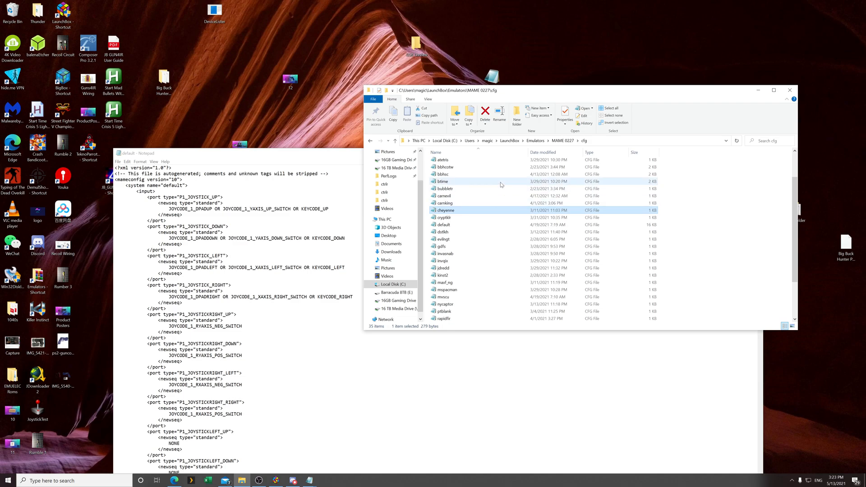
click(443, 276)
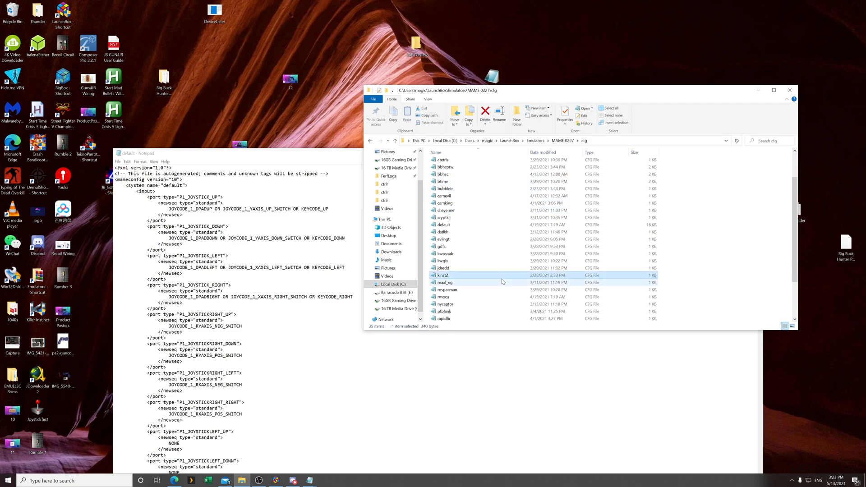
click(445, 304)
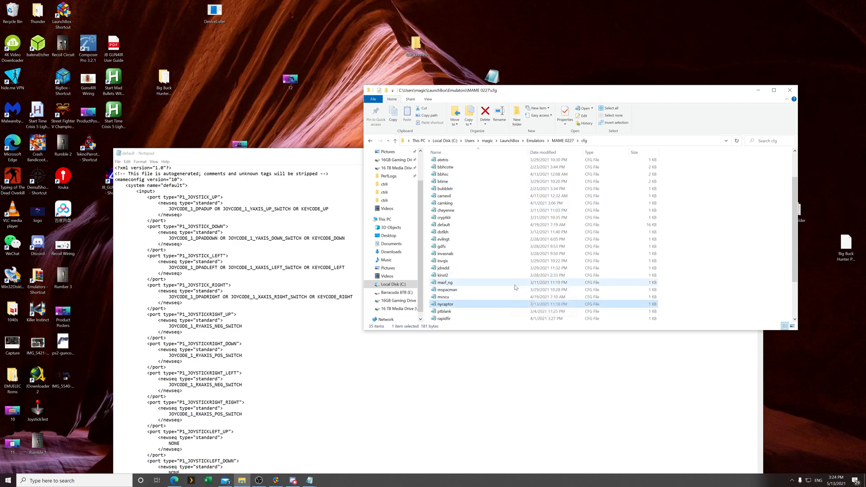
mouse_move(484, 224)
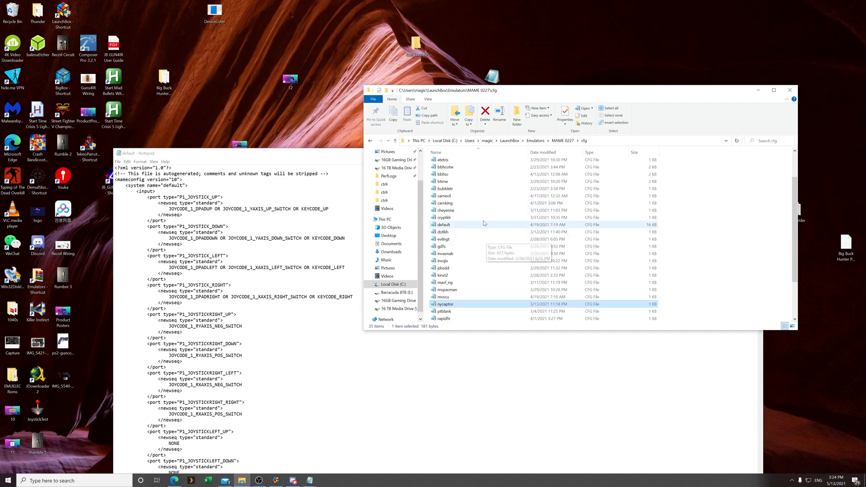
mouse_move(476, 217)
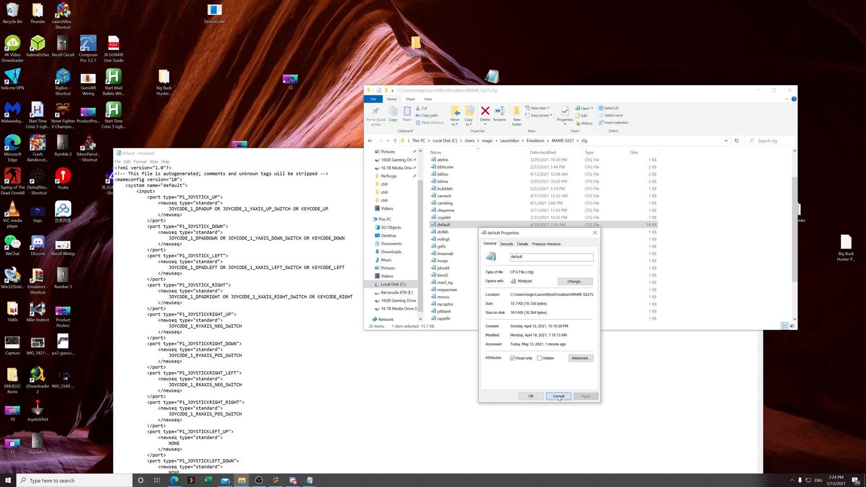
click(558, 396)
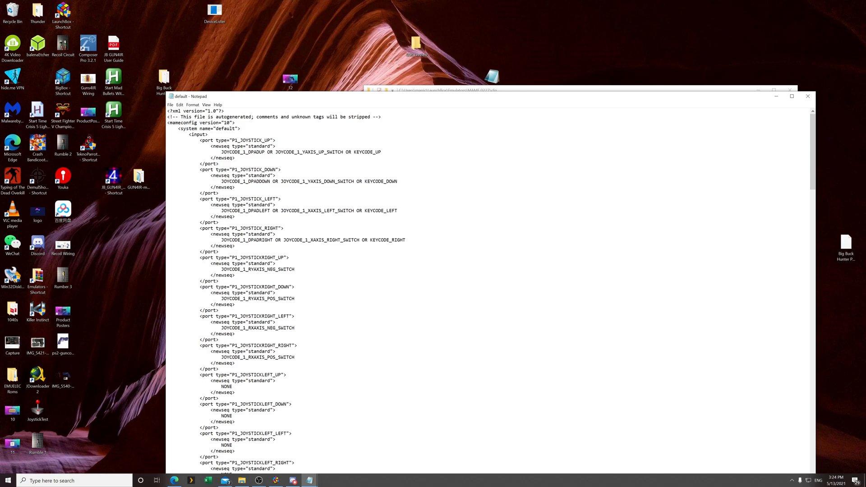
double_click(301, 152)
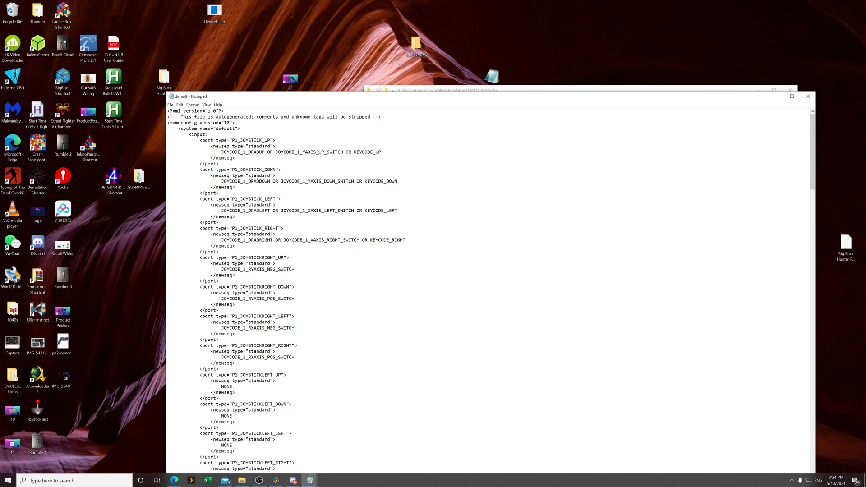
scroll(down, 3)
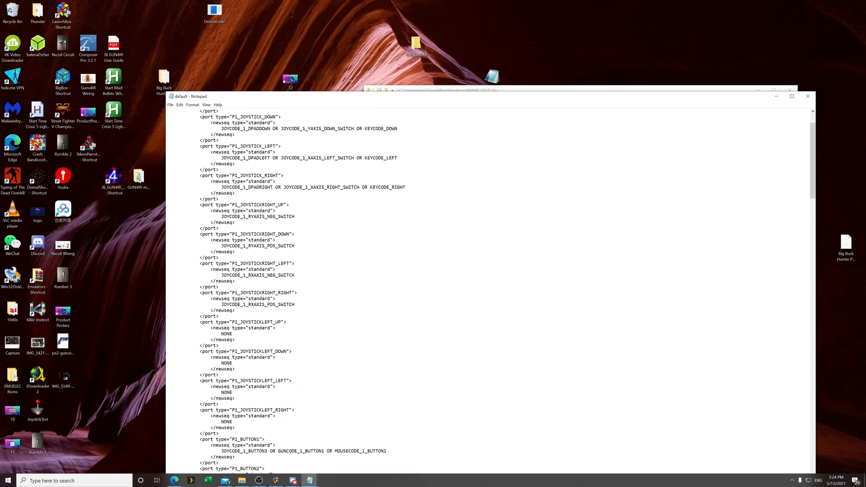
scroll(down, 3)
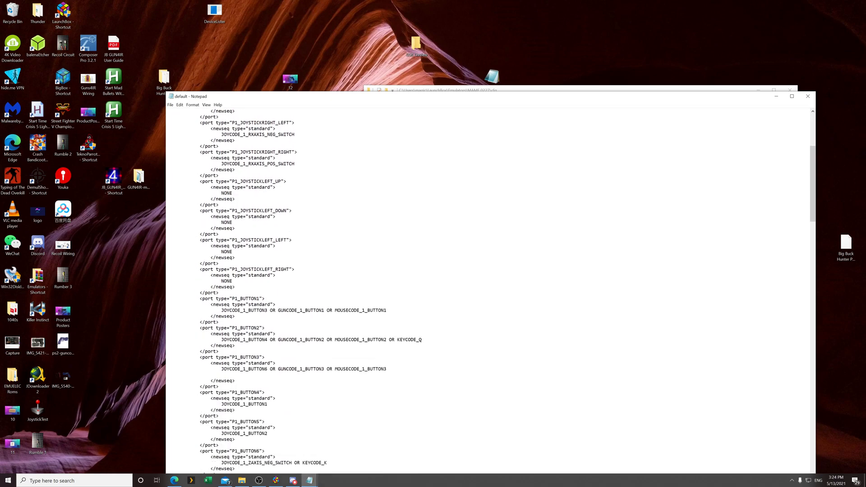
scroll(down, 3)
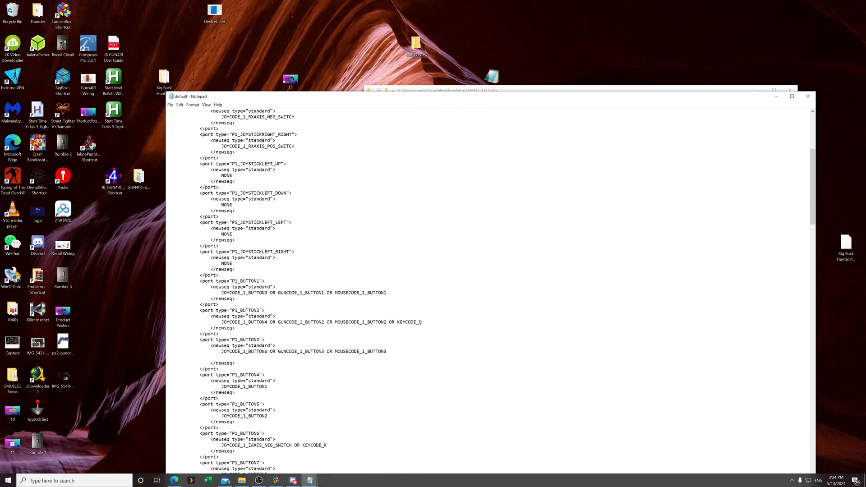
double_click(246, 292)
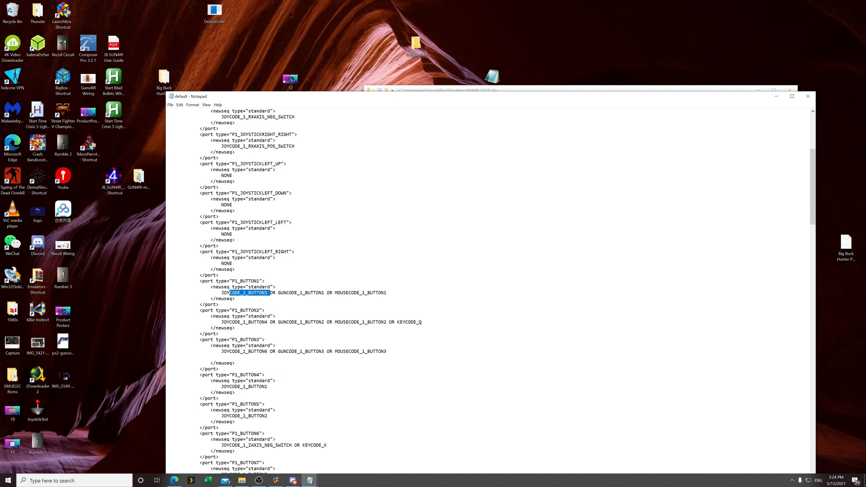
click(303, 293)
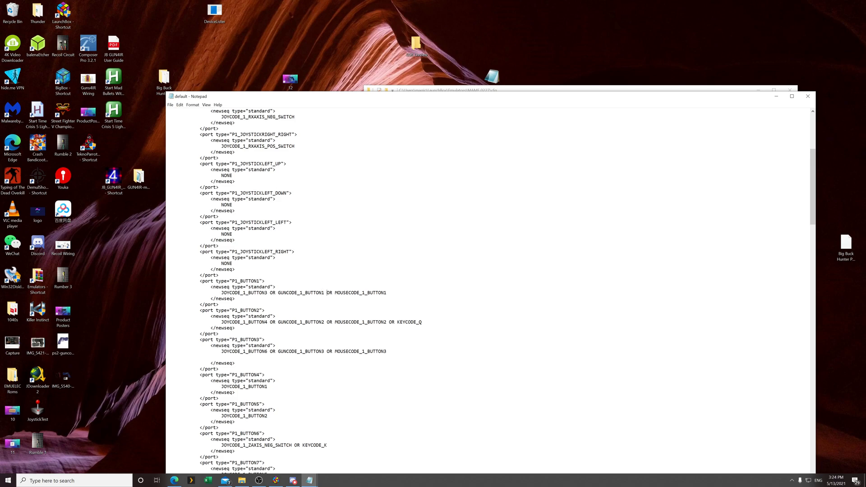
double_click(302, 322)
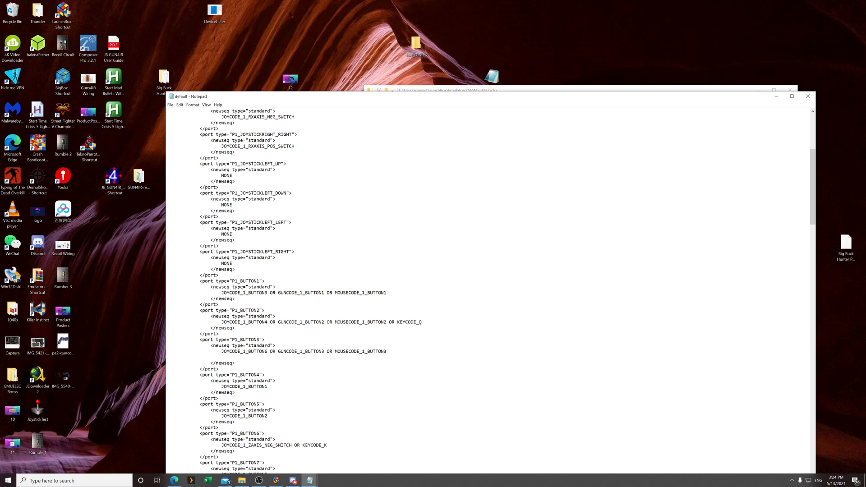
scroll(down, 3)
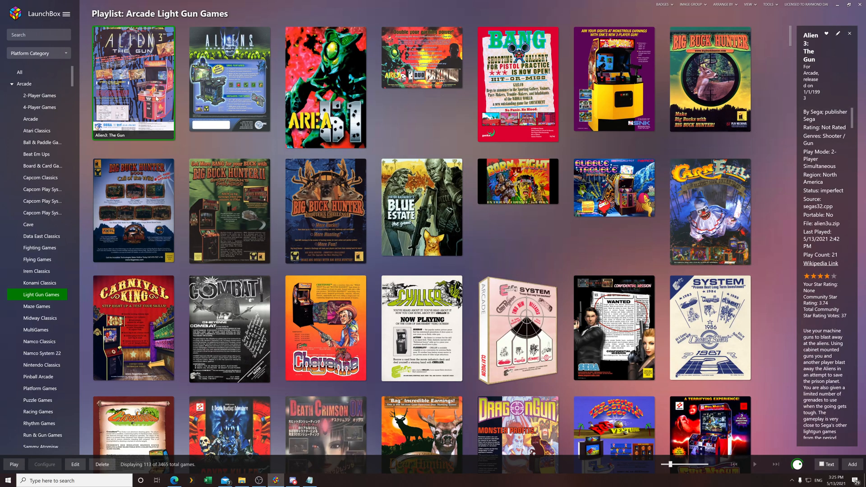
Scroll the Arcade Light Gun Games playlist and launch Terminator 2
scroll(down, 3)
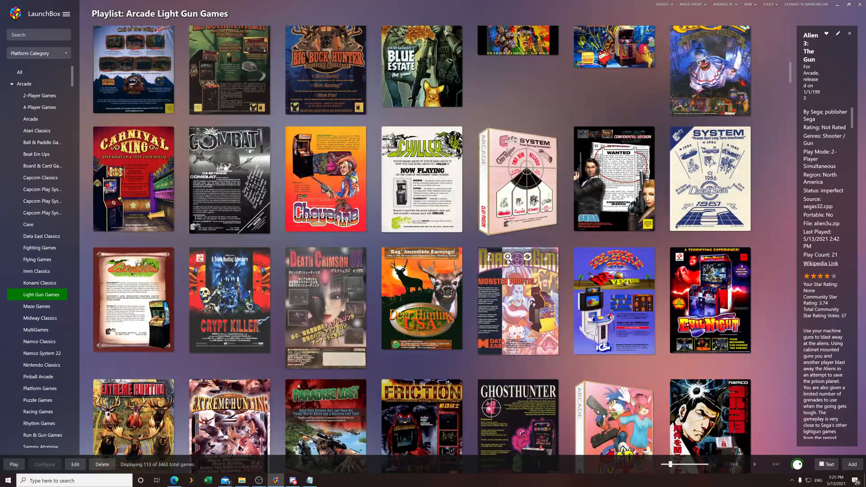
scroll(down, 3)
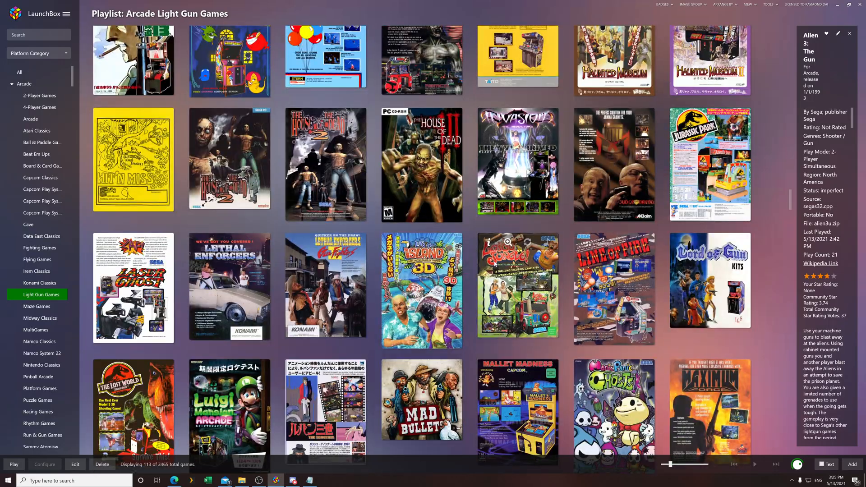
scroll(down, 3)
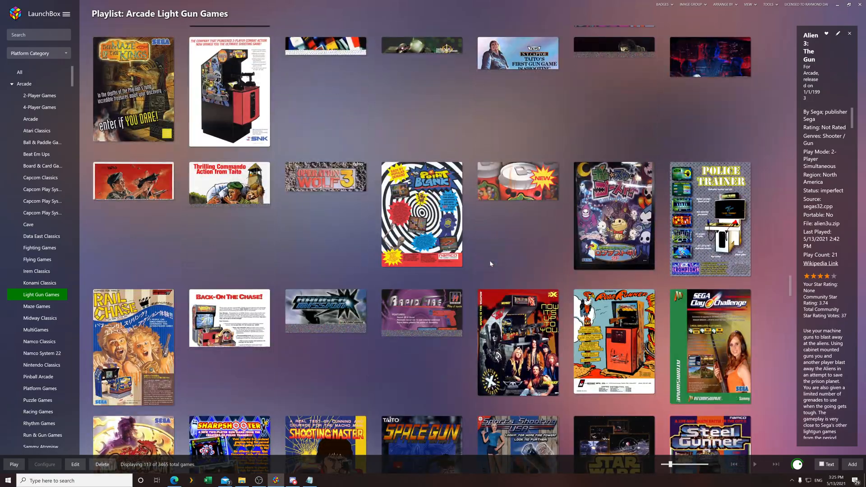
scroll(down, 3)
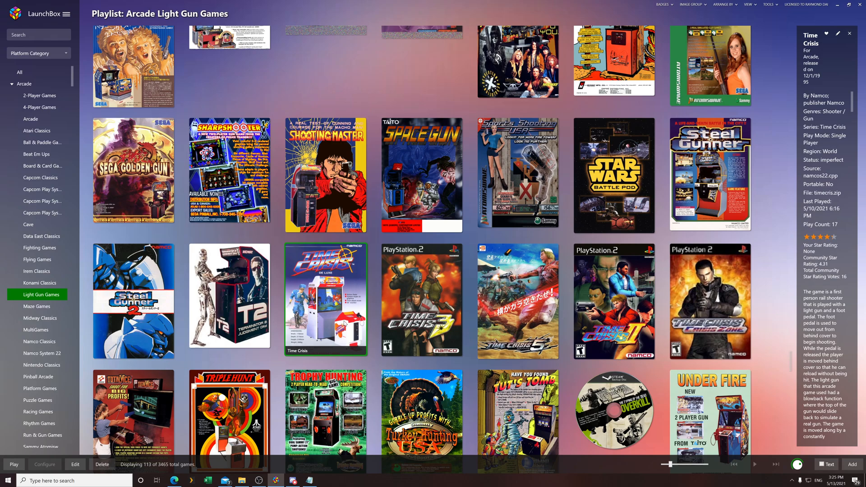
mouse_move(346, 315)
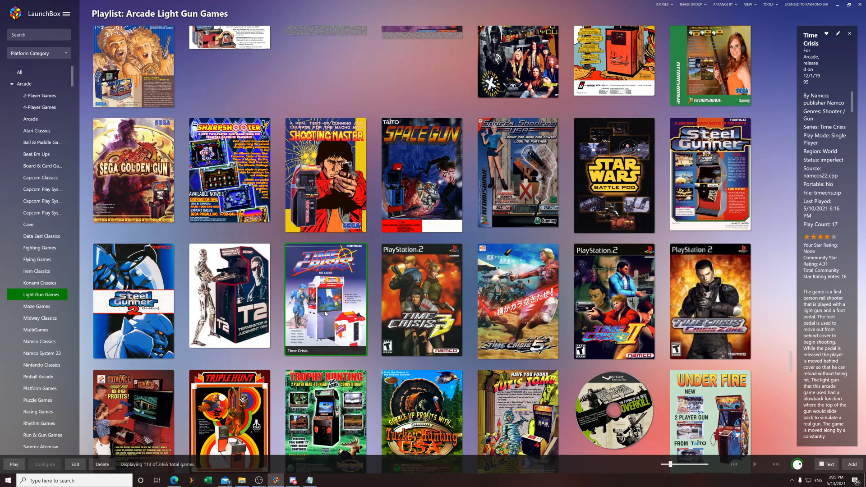
double_click(325, 299)
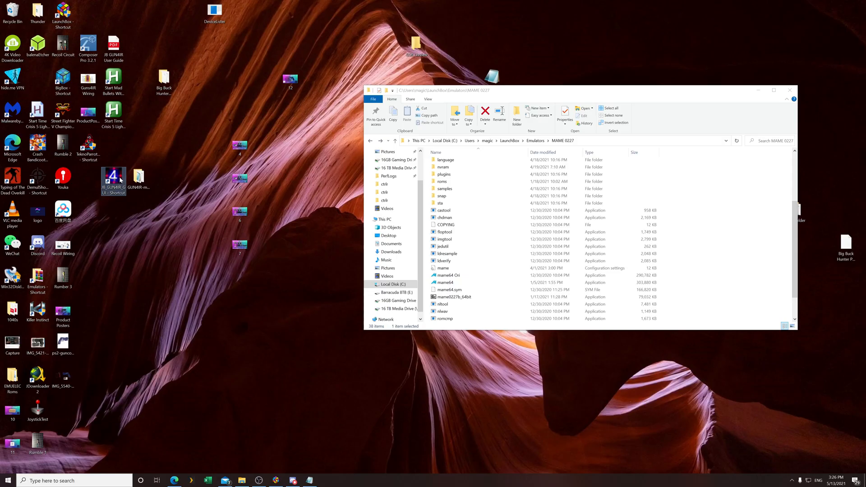
double_click(113, 181)
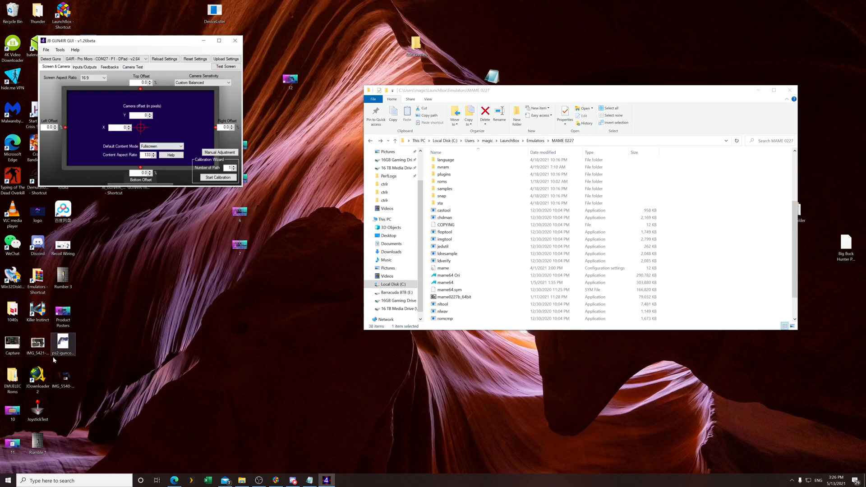
mouse_move(396, 332)
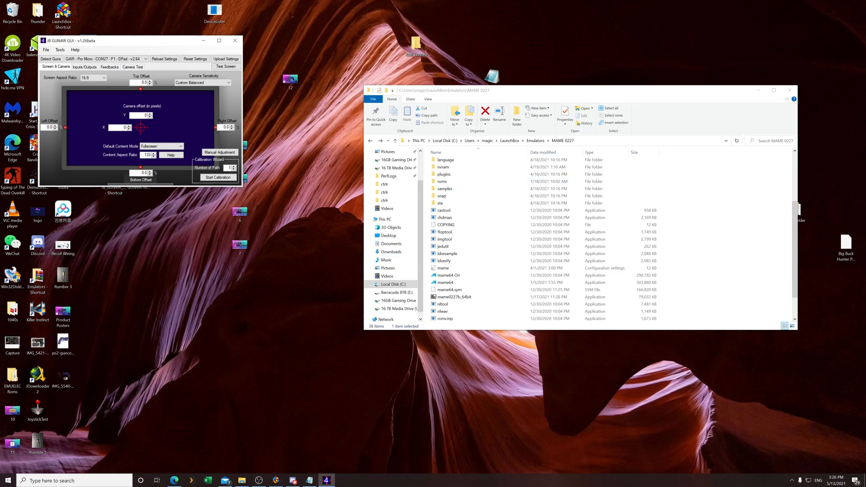
mouse_move(476, 399)
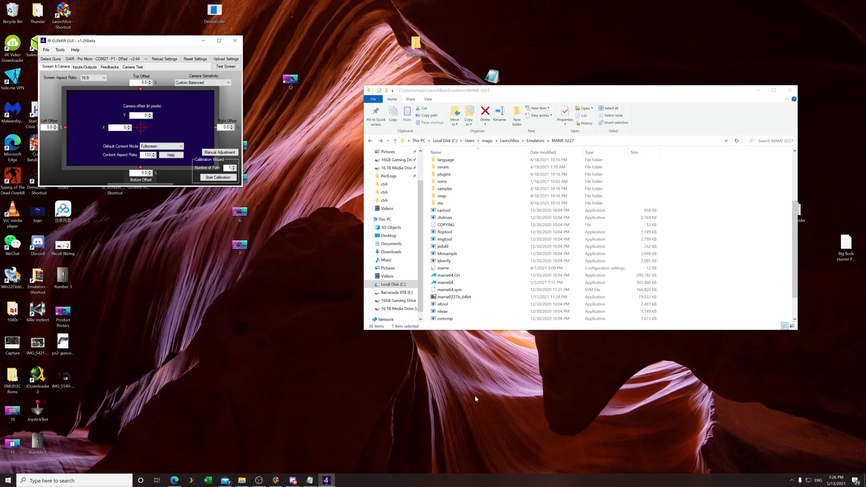
mouse_move(627, 331)
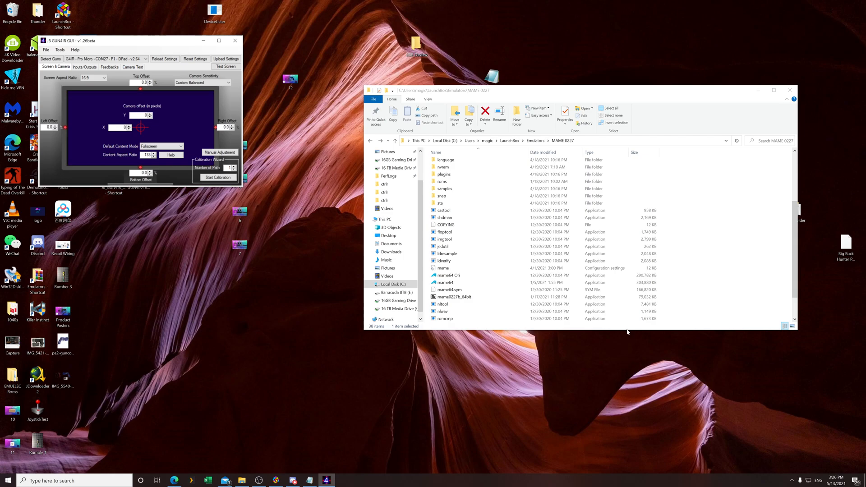
mouse_move(106, 379)
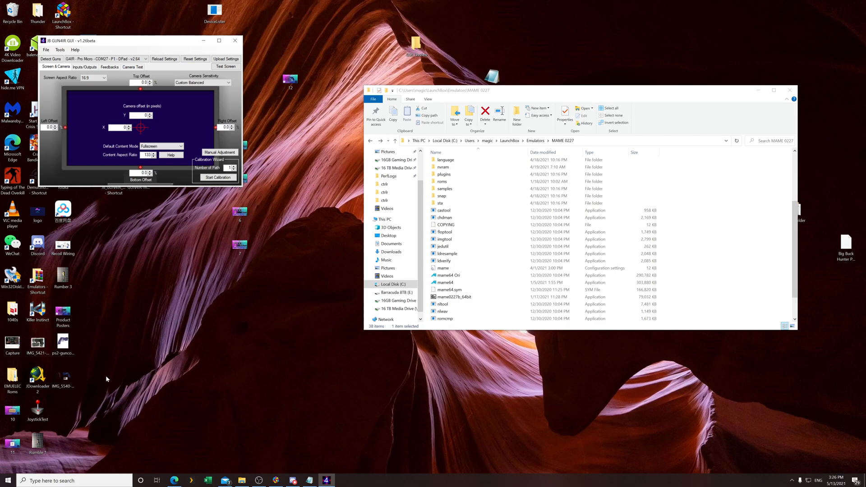
mouse_move(100, 400)
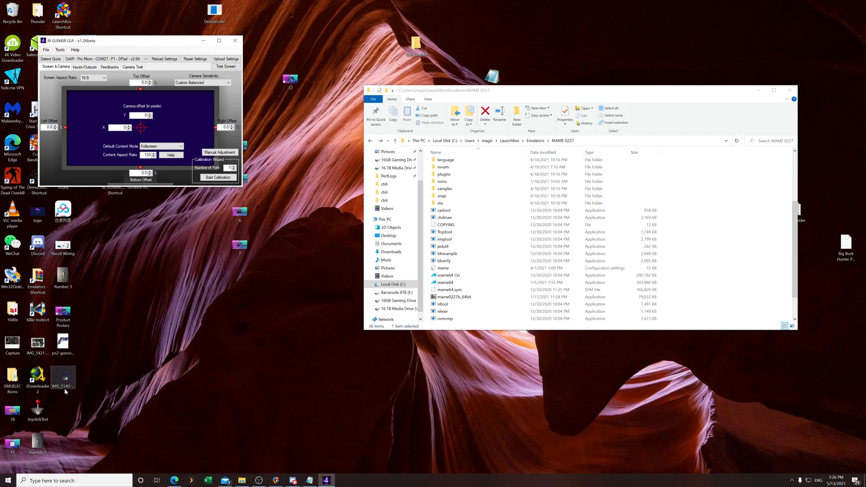
mouse_move(112, 409)
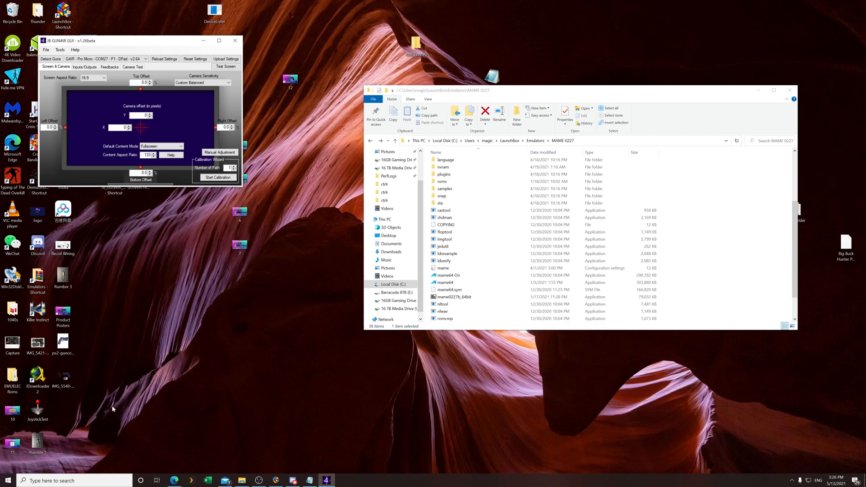
mouse_move(153, 441)
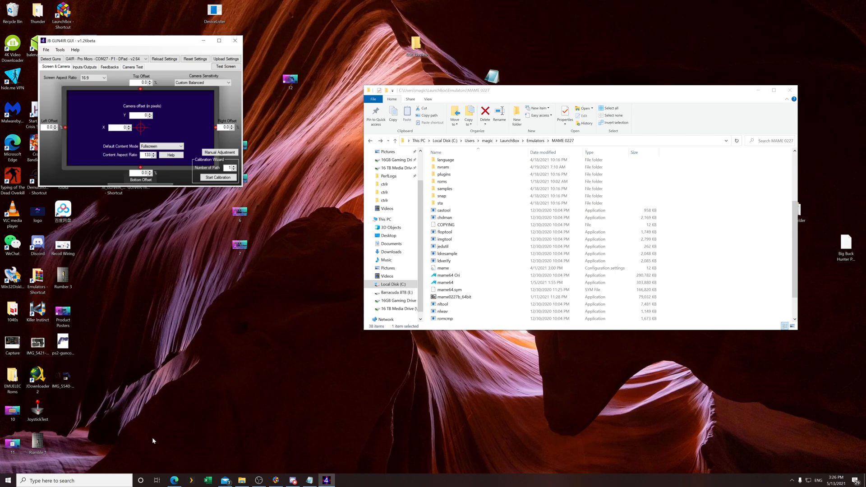
mouse_move(90, 120)
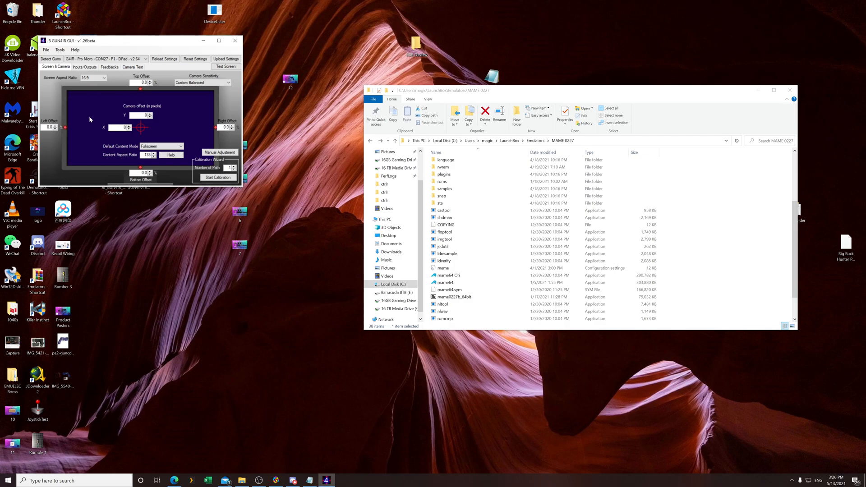
mouse_move(120, 397)
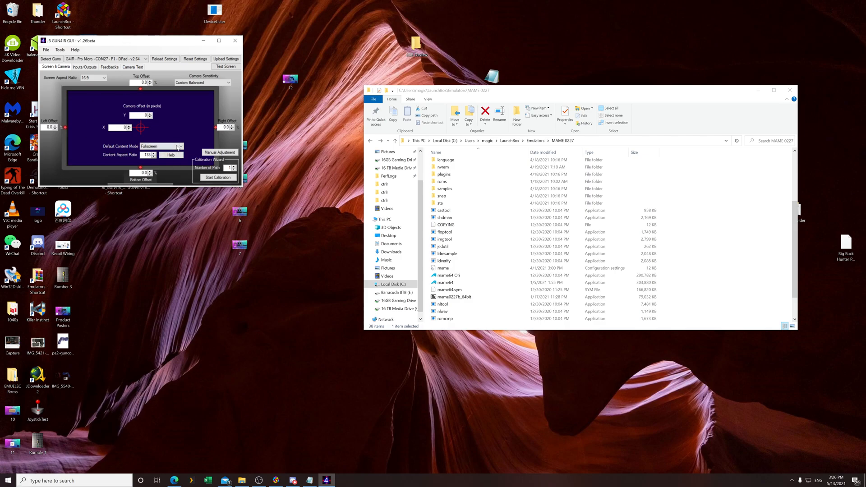
Set Default Content Mode to Content Aspect Ratio and upload the settings to the gun
click(161, 146)
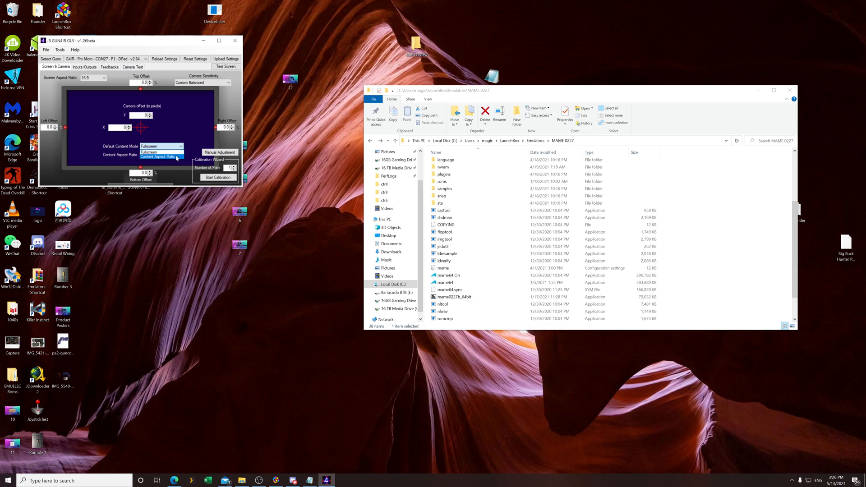
click(160, 155)
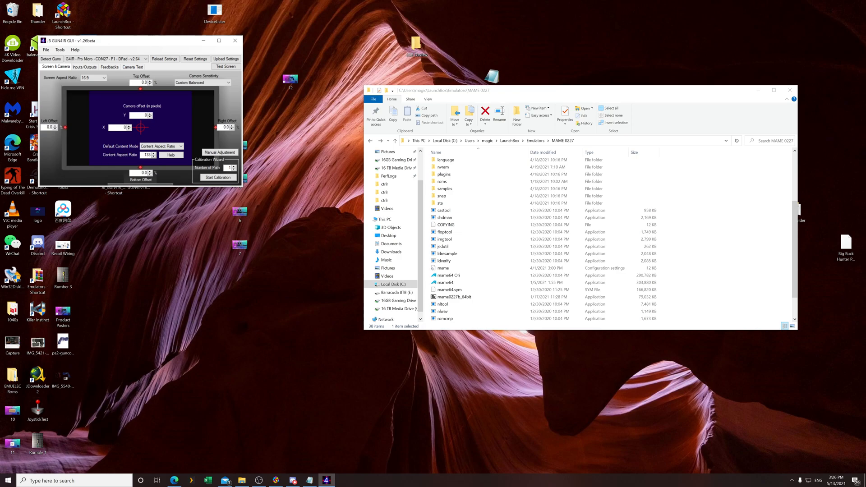
mouse_move(98, 136)
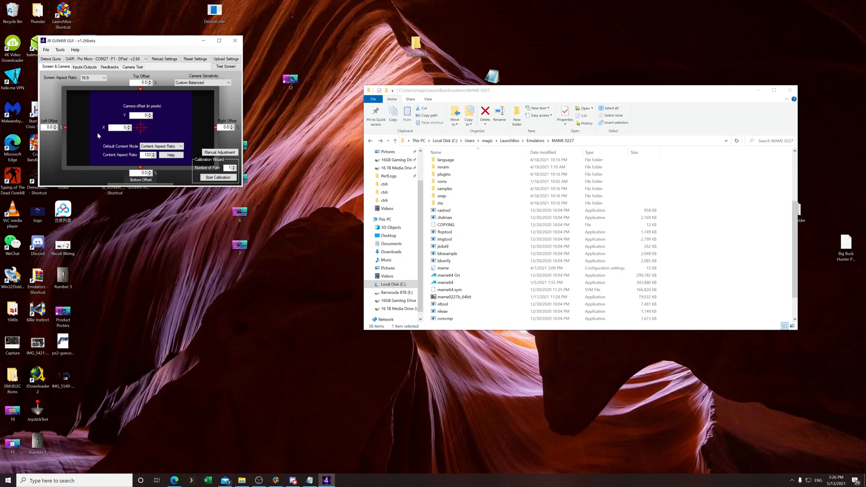
mouse_move(108, 97)
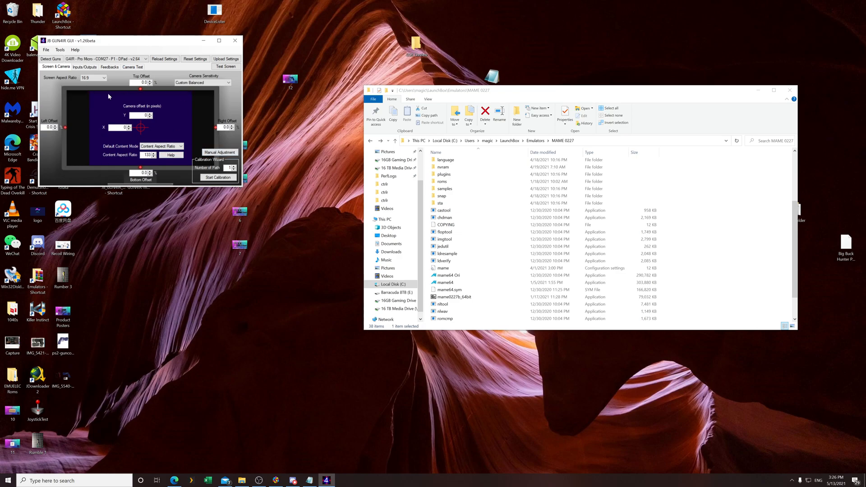
mouse_move(226, 58)
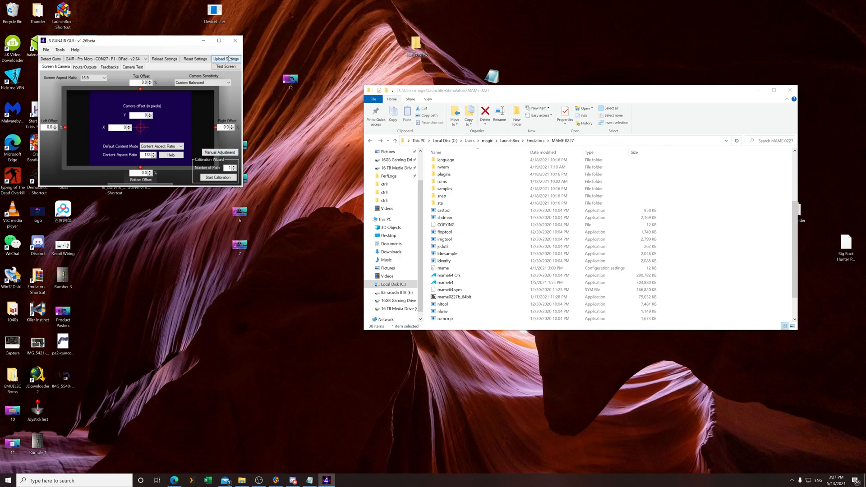
click(224, 66)
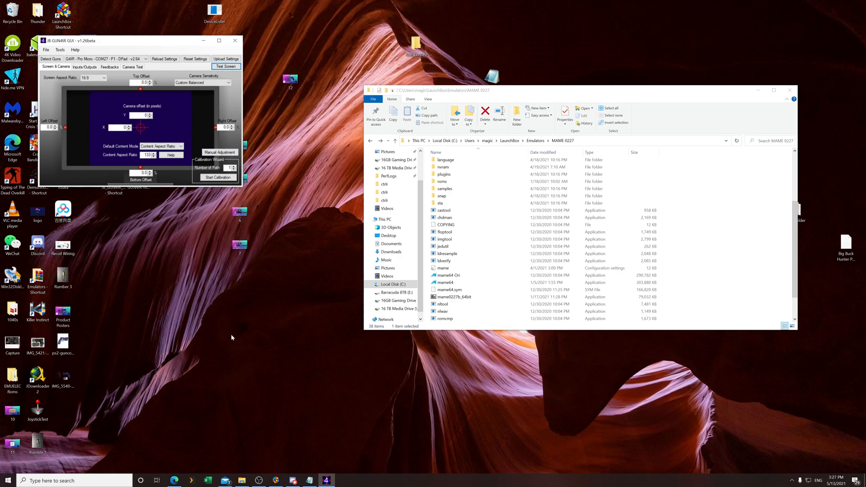
mouse_move(3, 439)
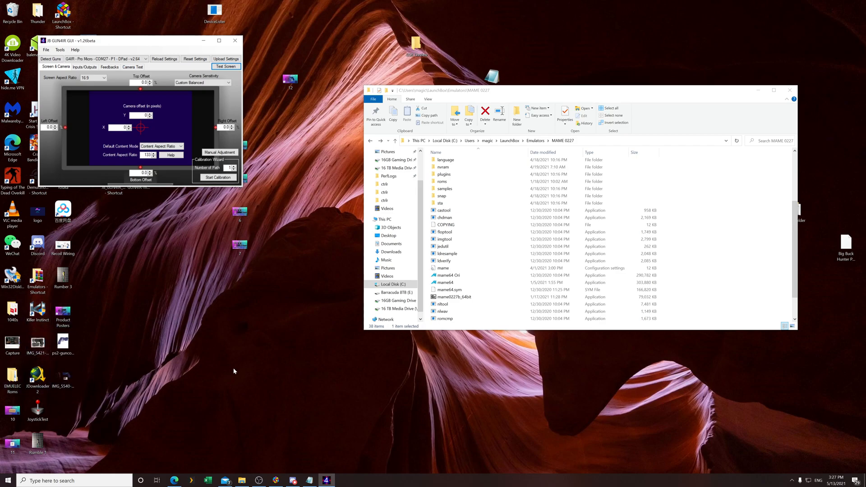
mouse_move(848, 387)
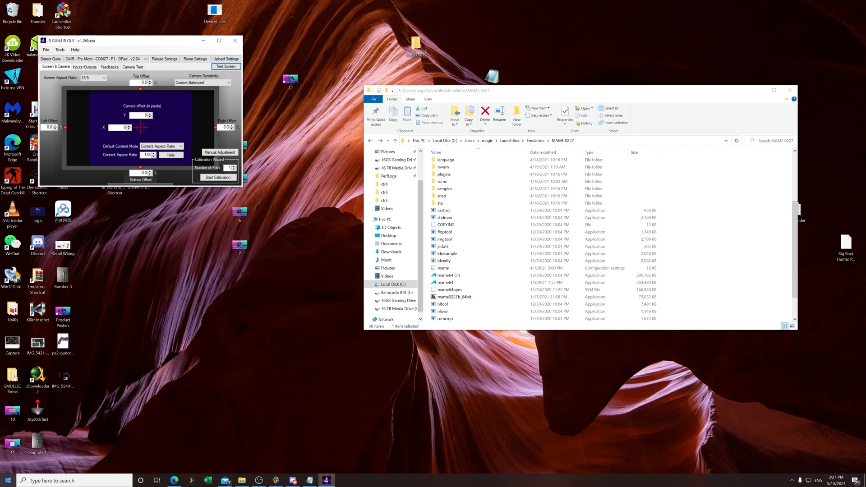
mouse_move(200, 150)
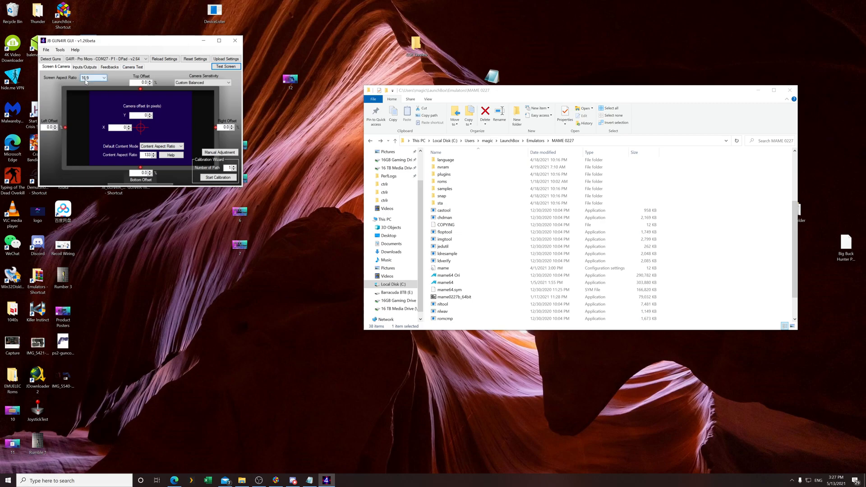
mouse_move(275, 480)
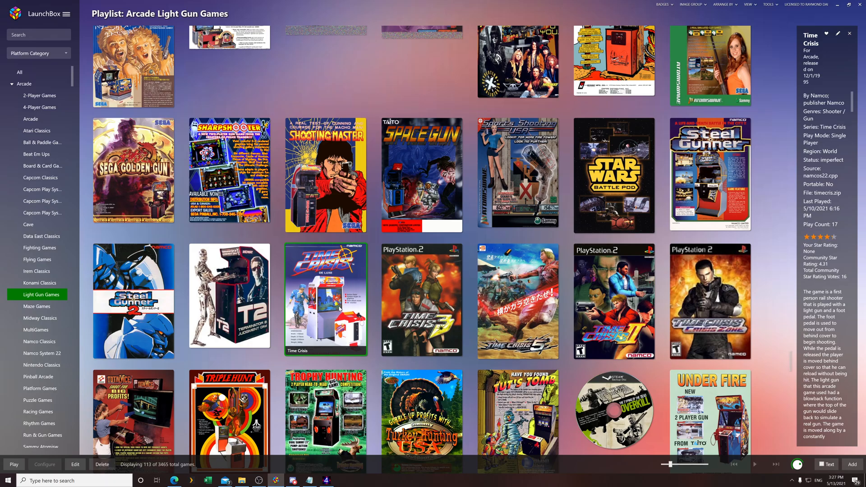
Launch Time Crisis from the Arcade Light Gun Games playlist
double_click(325, 298)
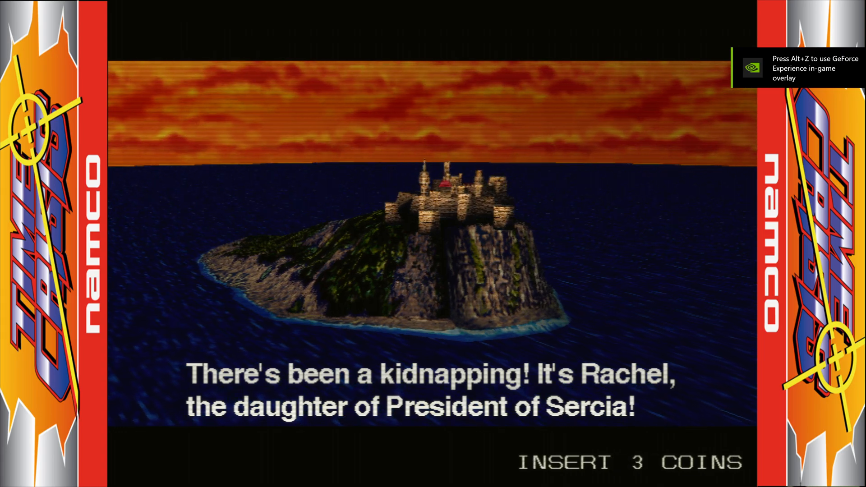
In MAME's in-game menu, toggle Maintain Aspect Ratio under Video Options Screen #0
key(Tab)
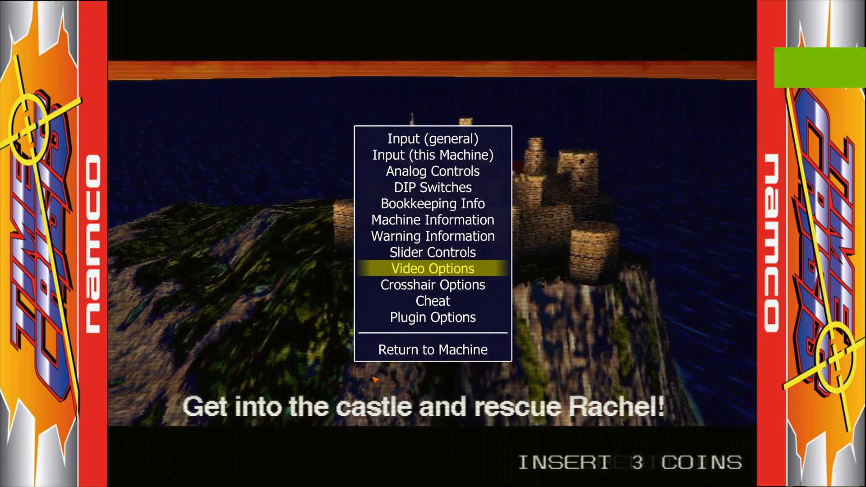
click(432, 269)
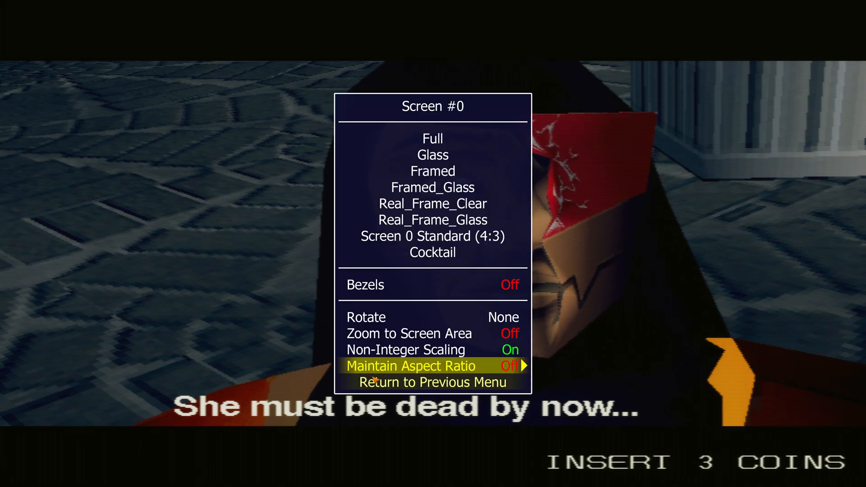
click(509, 365)
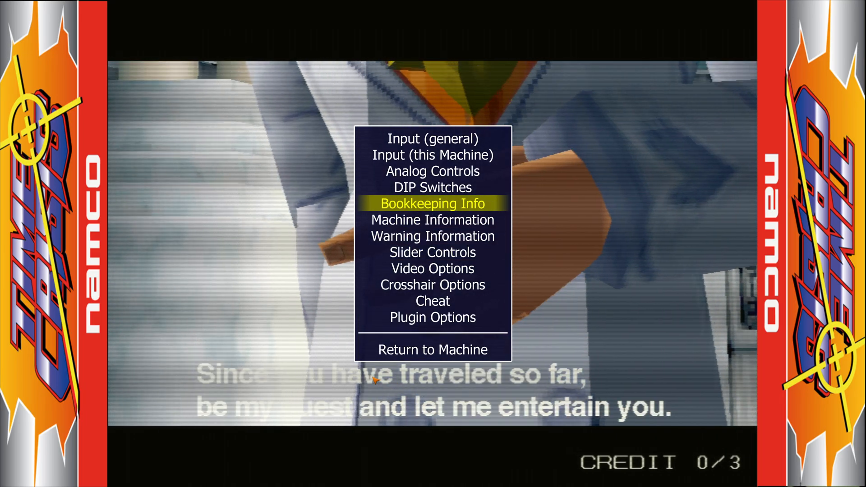
key(Up)
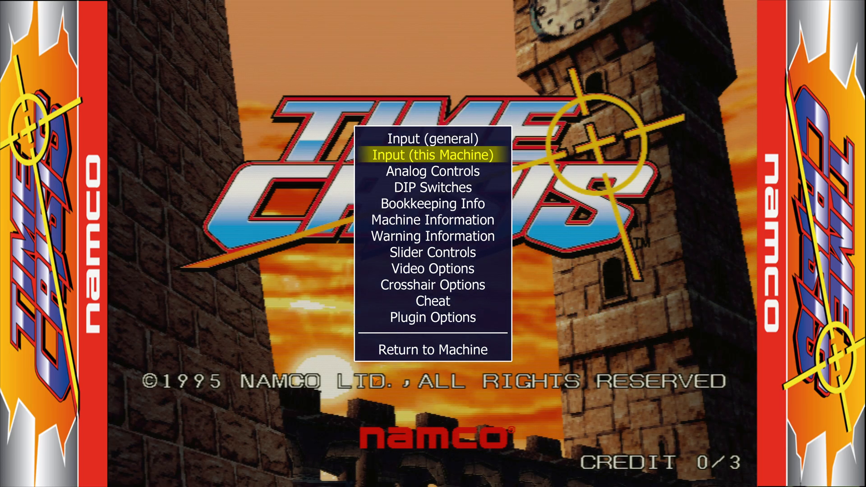
Browse Time Crisis's input list past Foot Pedal to the Lightgun X and Y Analog mappings
click(433, 155)
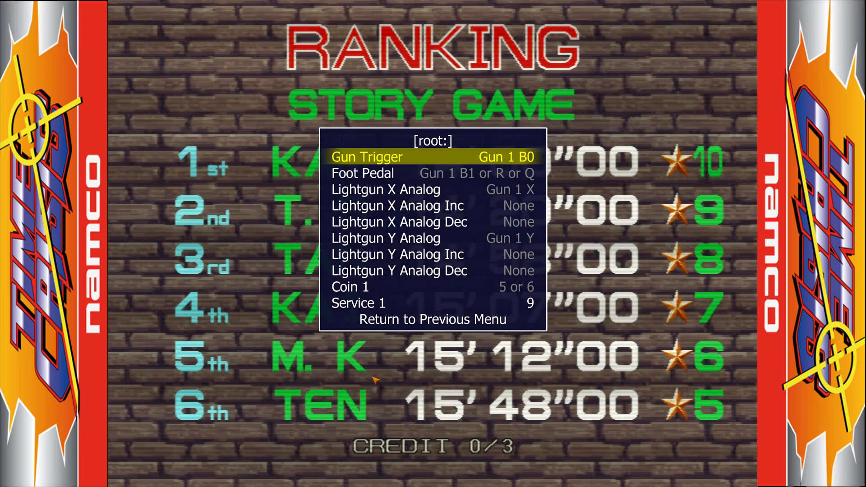
key(down)
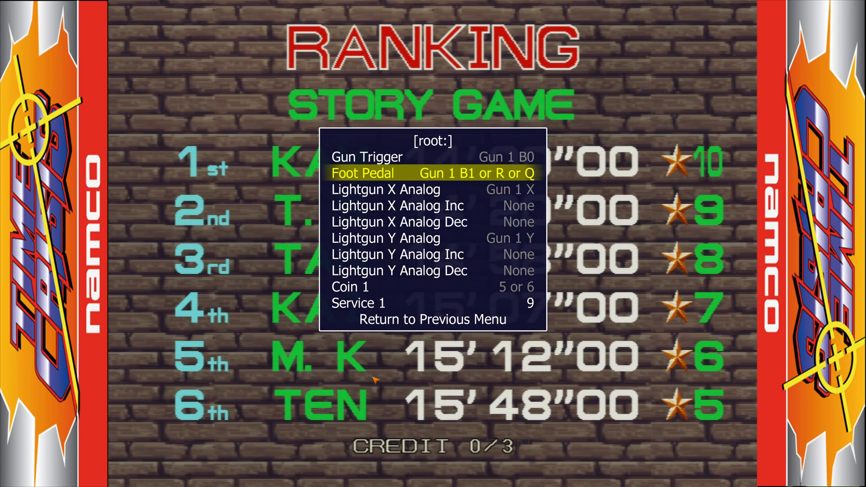
key(down)
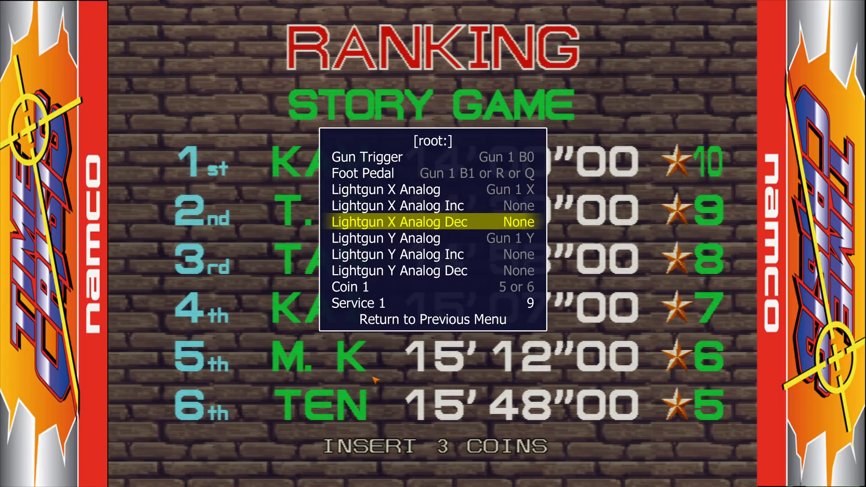
key(Down)
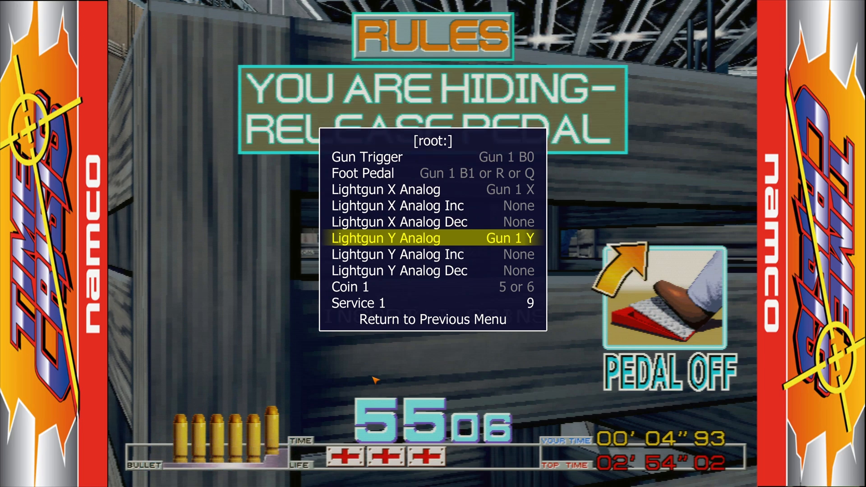
key(up)
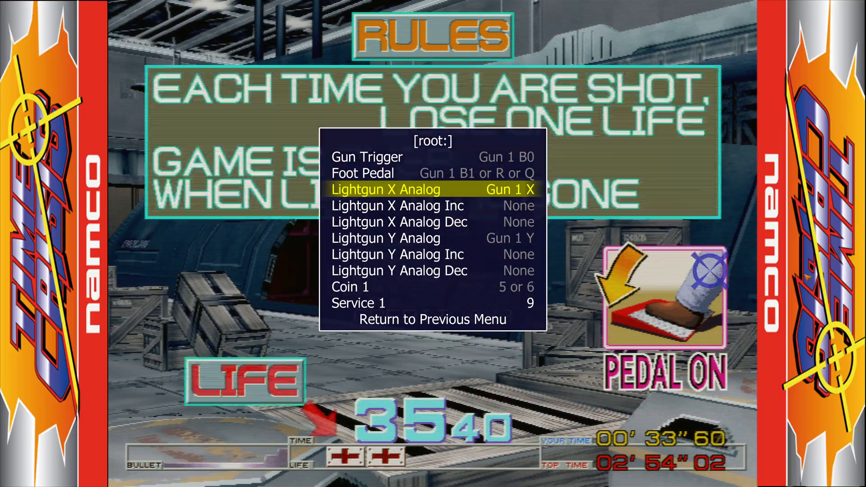
mouse_move(668, 351)
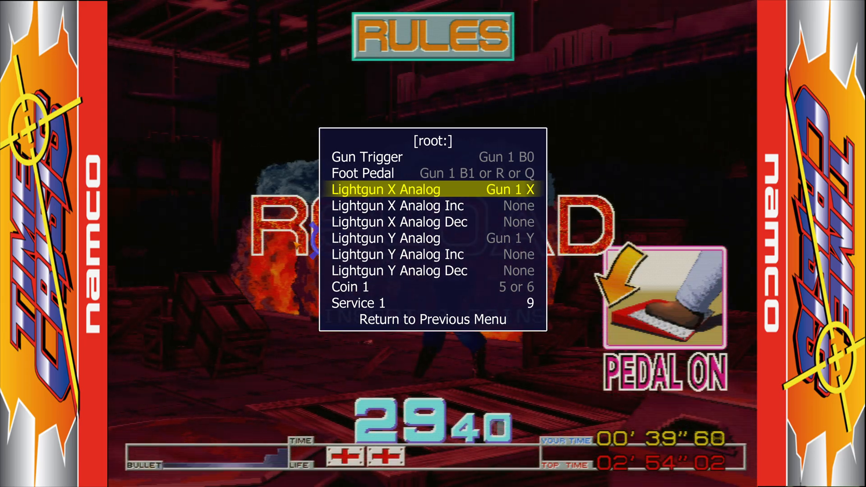
key(down)
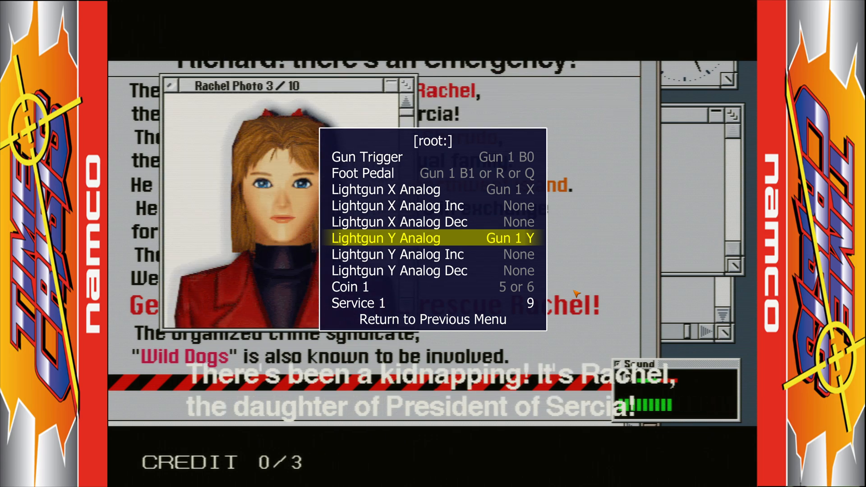
key(up)
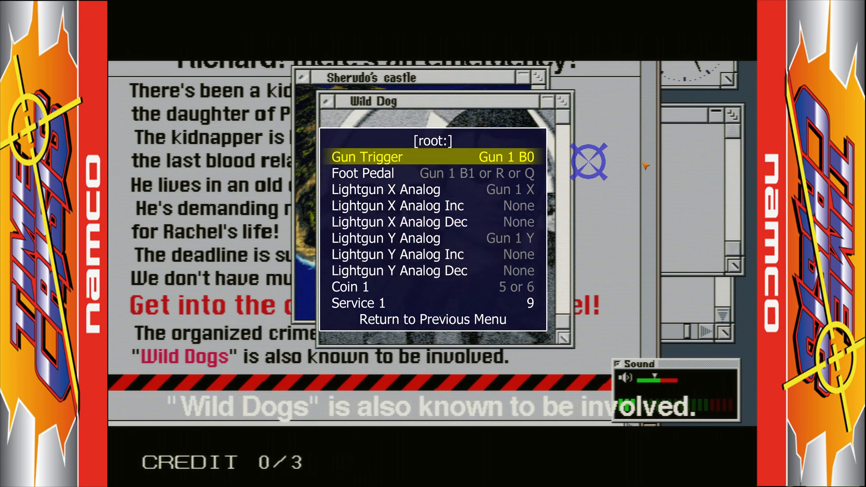
Reassign Foot Pedal to Gun 1 B1 only and return to the main menu
key(down)
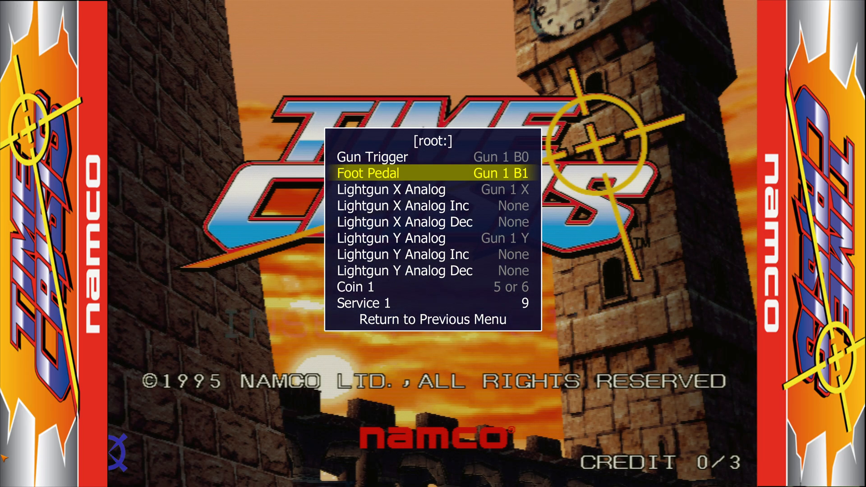
key(down)
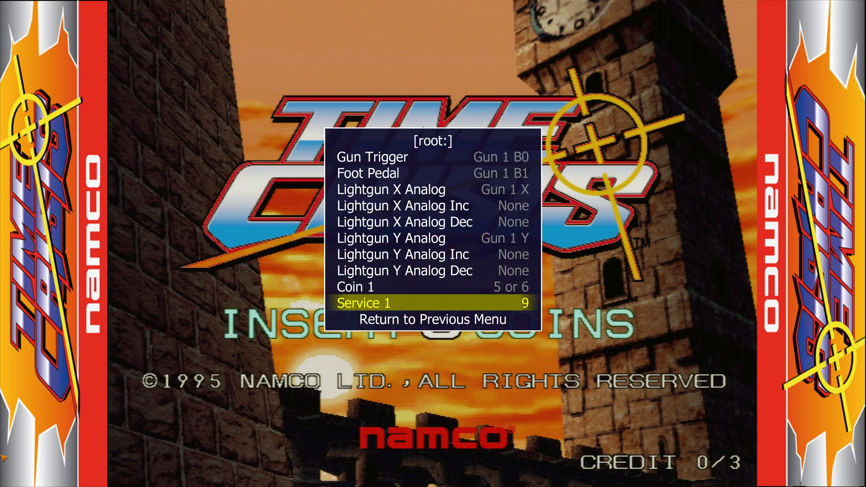
click(433, 319)
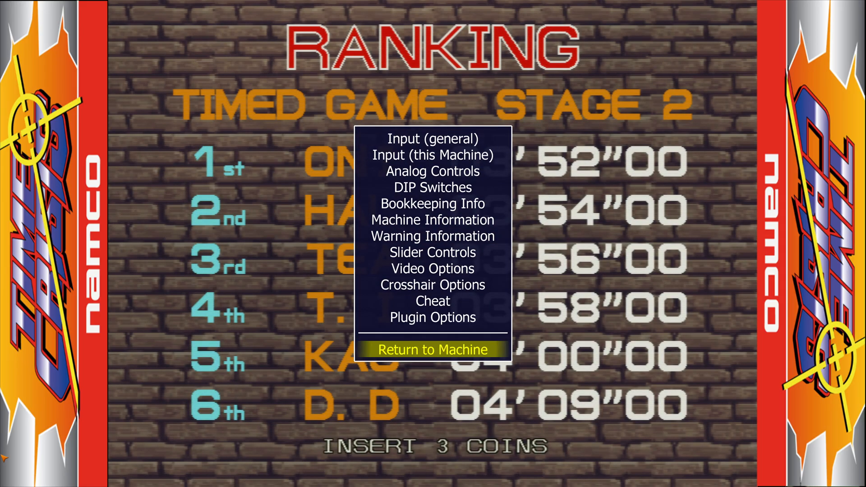
Resume Time Crisis and shoot a Select Game Mode box to test the gun before quitting
click(432, 350)
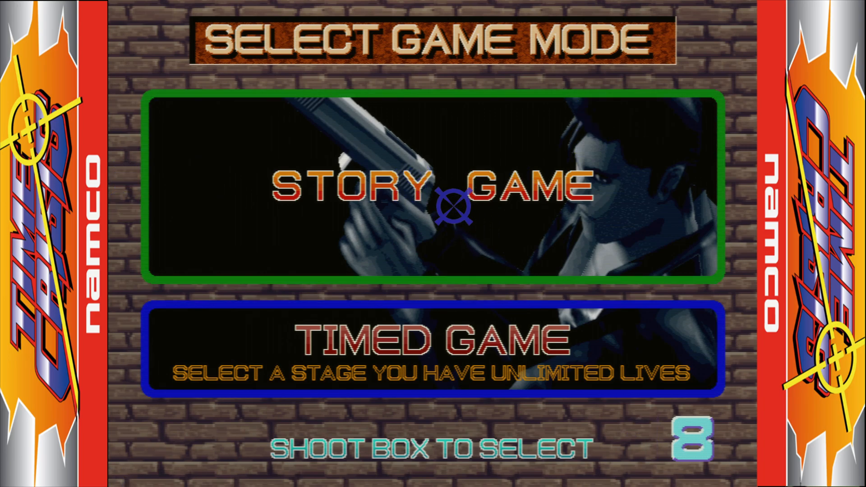
click(448, 205)
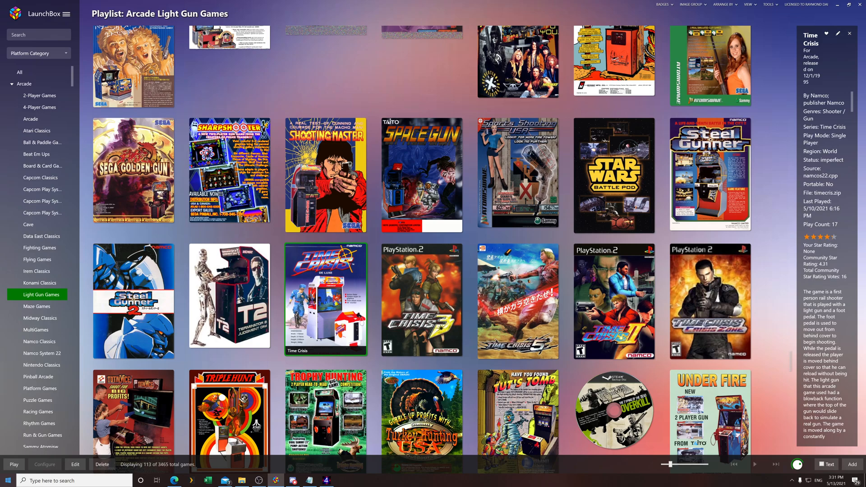
Open the MAME 0227 folder and its ctrlr controller file showing GUNCODE_1 and GUNCODE_2 mapdevice lines
click(240, 480)
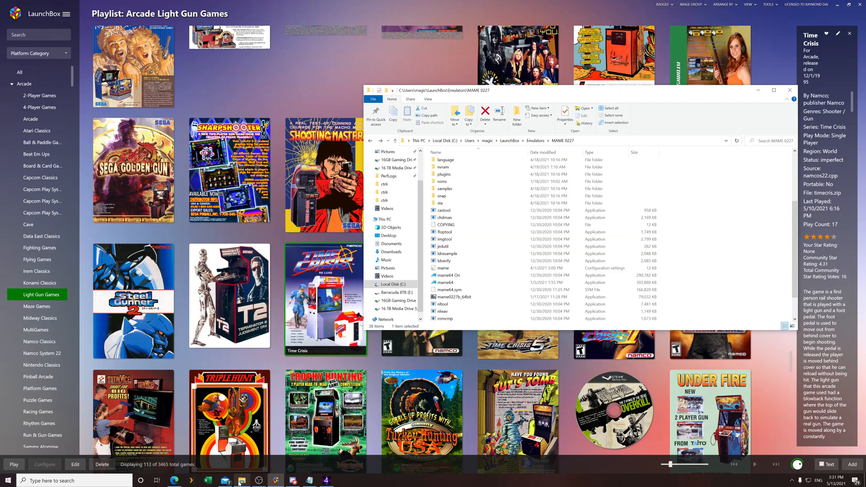
scroll(up, 3)
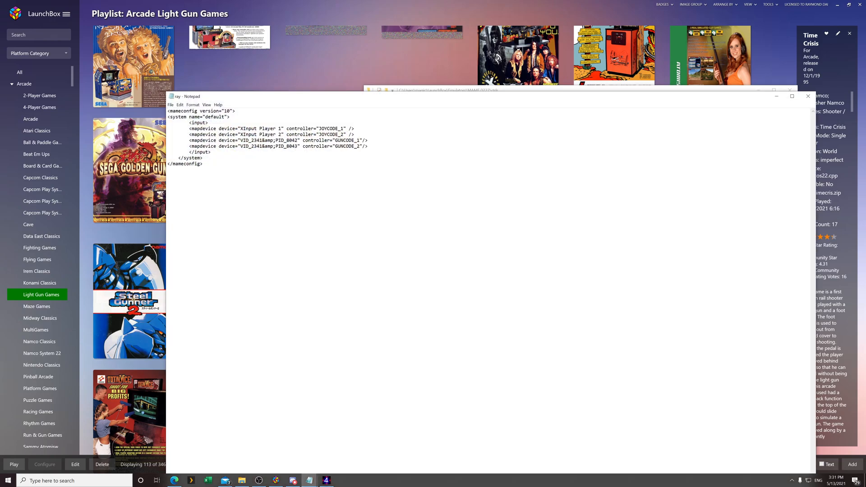
click(171, 105)
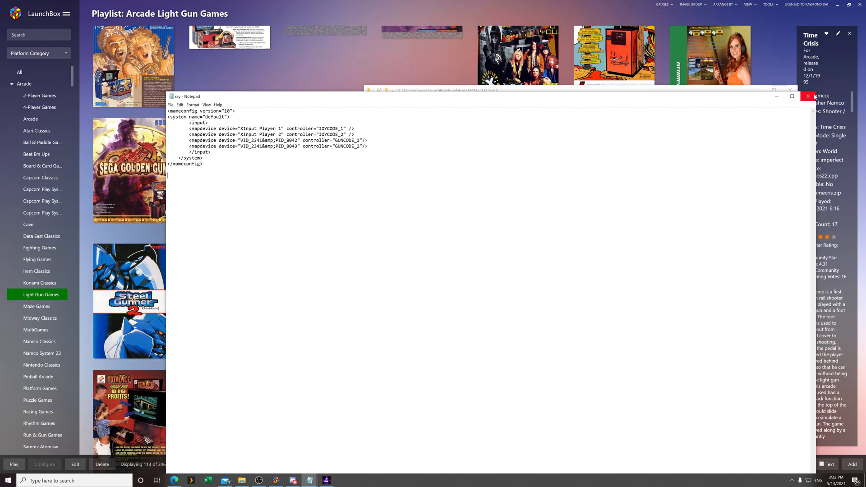
Close the controller file, launch Terminator 2 and shoot the center and lower-right calibration targets
click(808, 96)
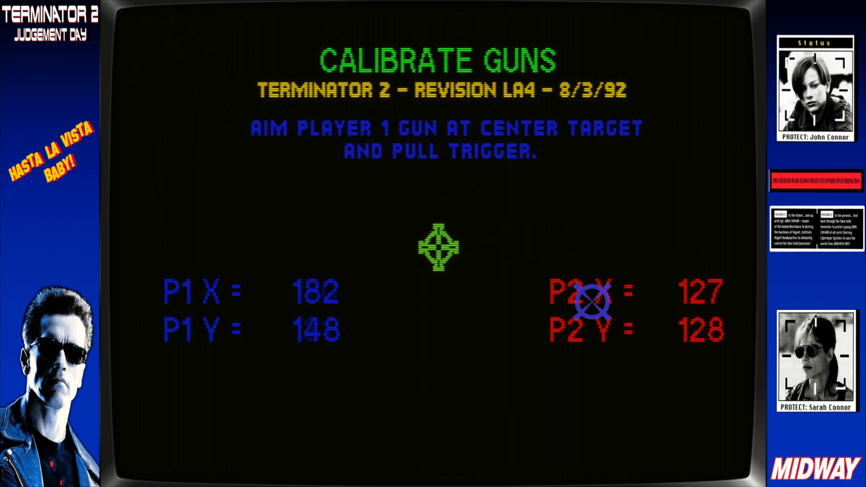
click(440, 248)
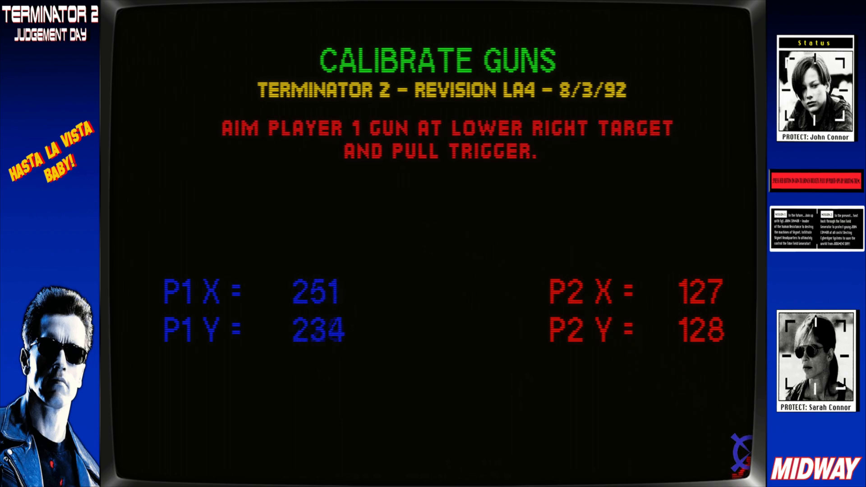
click(728, 442)
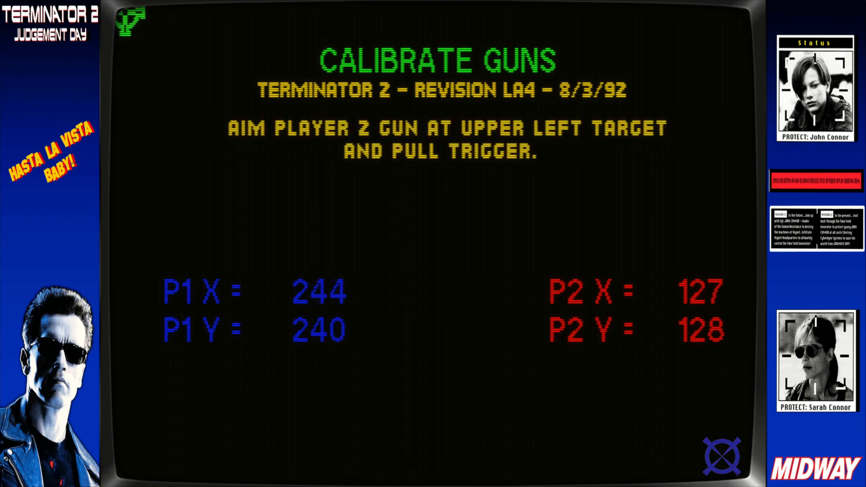
click(133, 25)
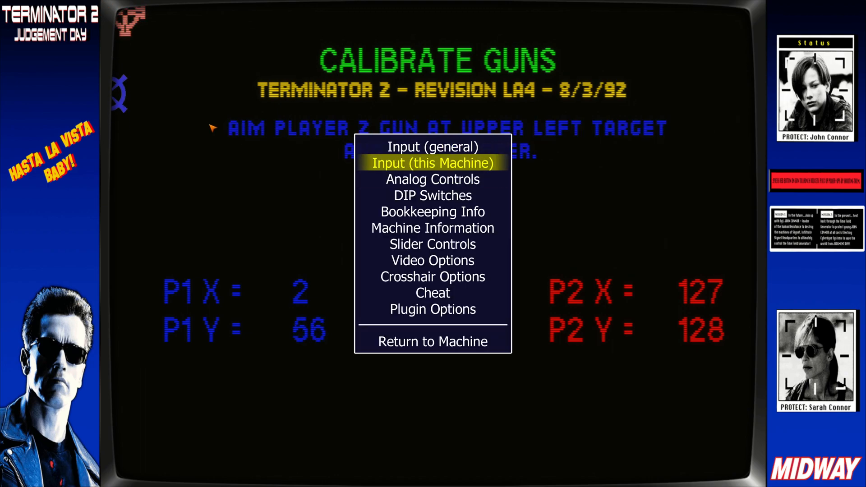
Map P2 Trigger to Mouse 2 B0 and P2 Bomb to Mouse 2 B1, keeping Mouse 2 axes for aim
click(432, 163)
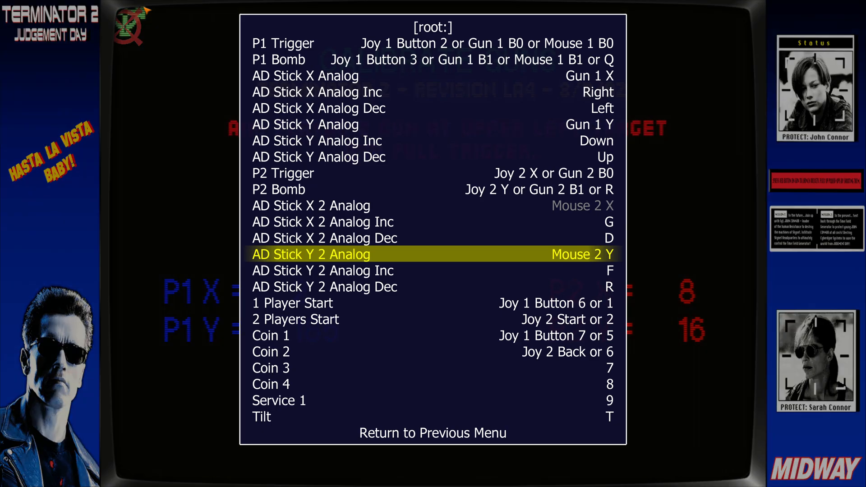
key(up)
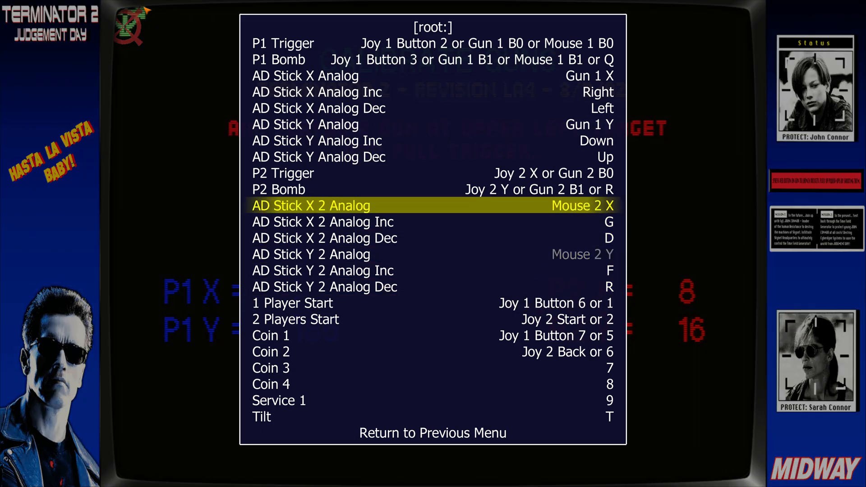
key(up)
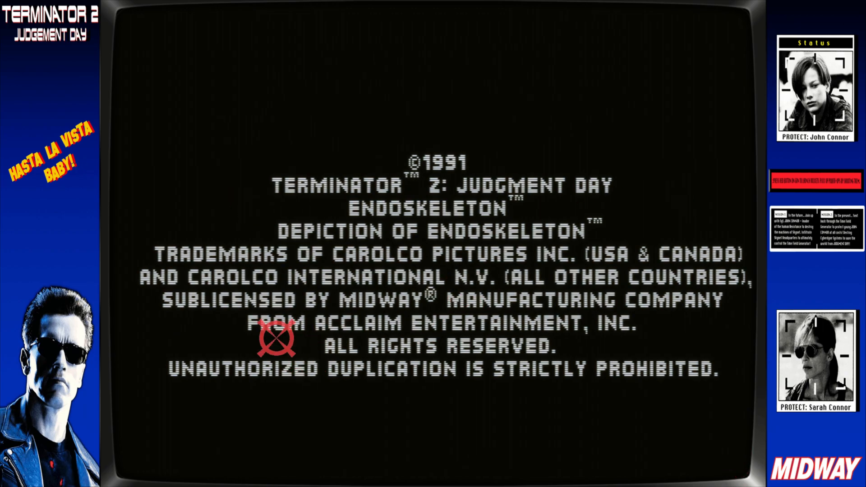
mouse_move(427, 242)
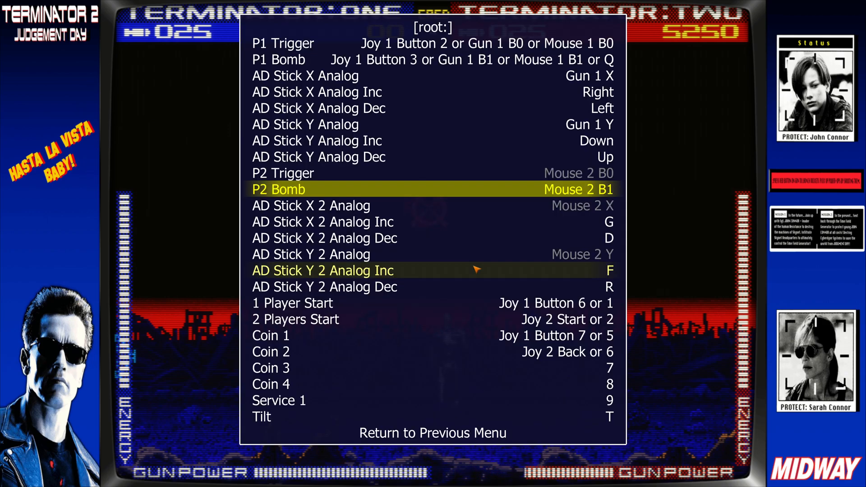
key(up)
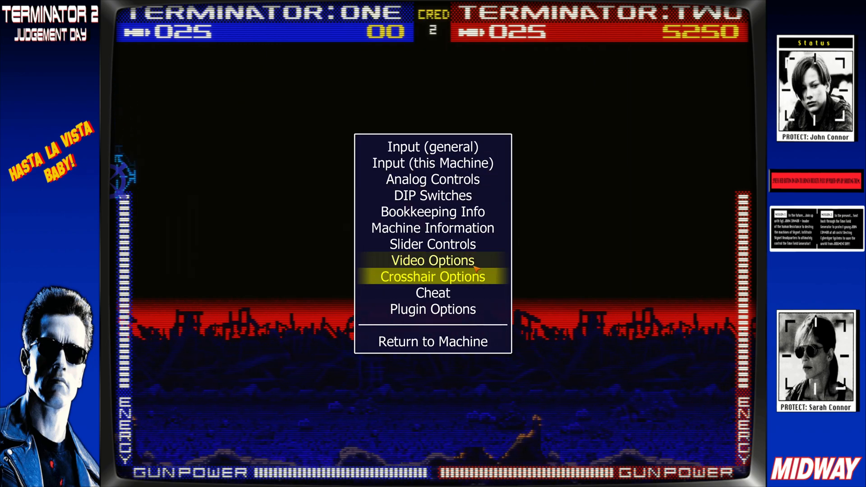
Resume Terminator 2 and shoot enemies with player 2's gun, raising its score
click(433, 277)
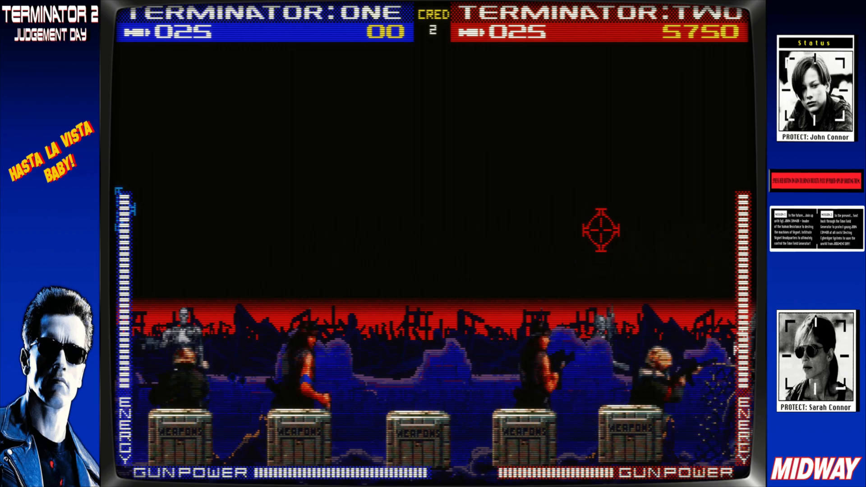
click(289, 224)
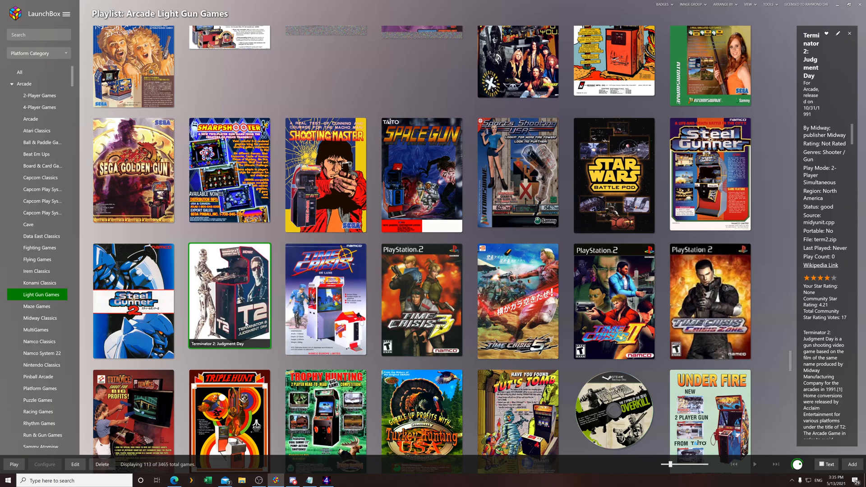
scroll(down, 3)
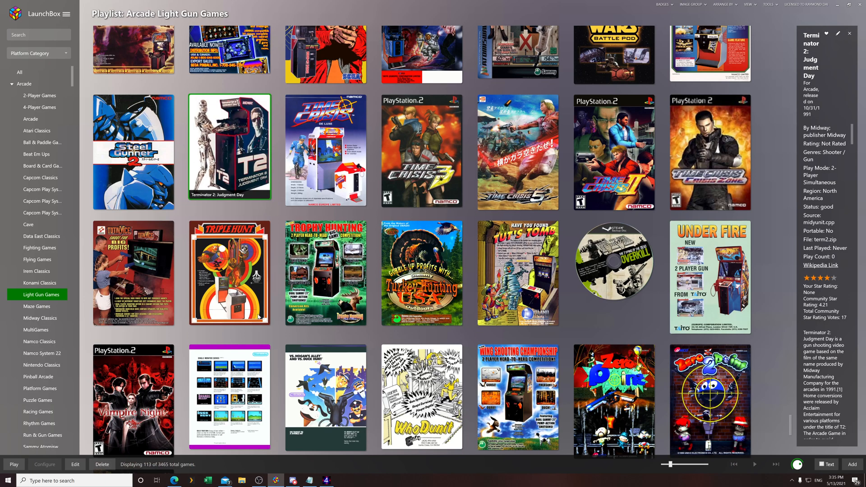
mouse_move(404, 375)
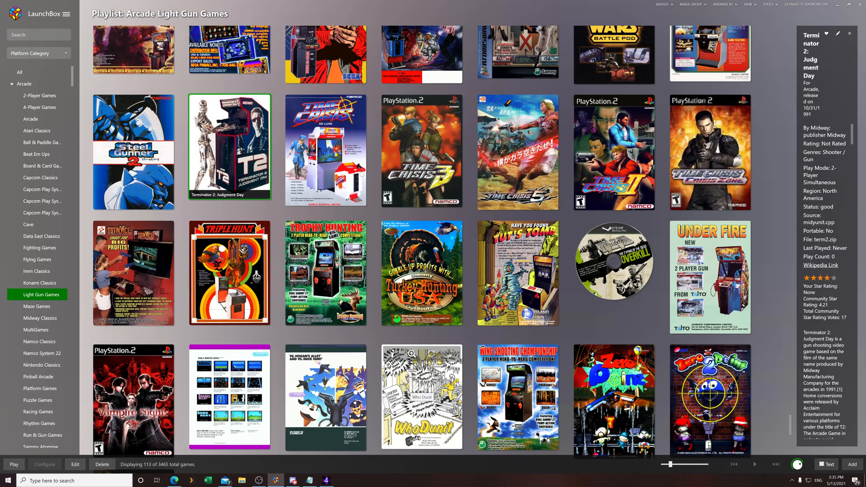
mouse_move(326, 272)
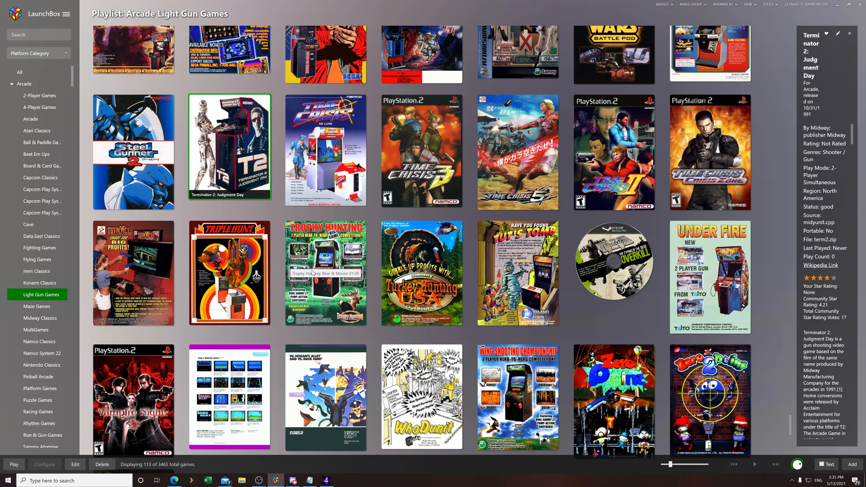
scroll(up, 3)
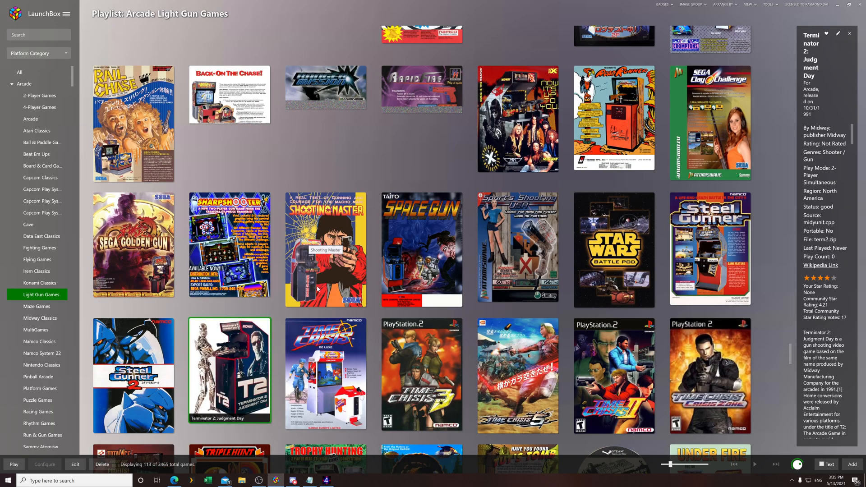
scroll(up, 3)
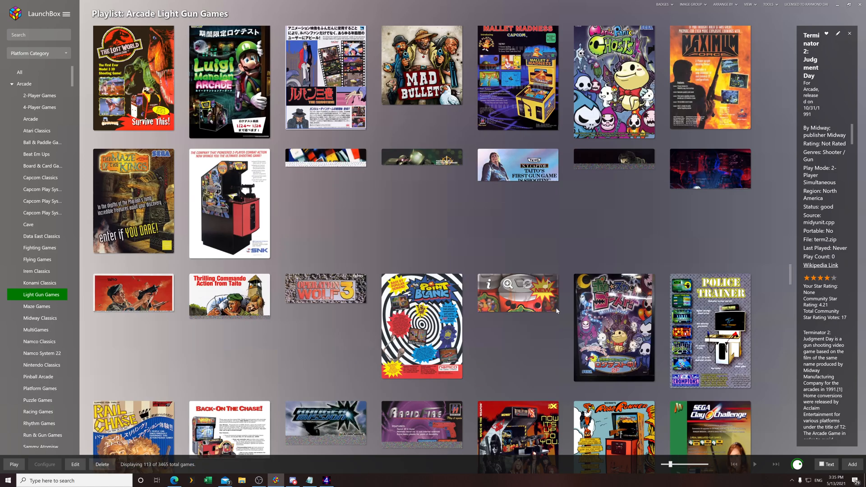
scroll(up, 3)
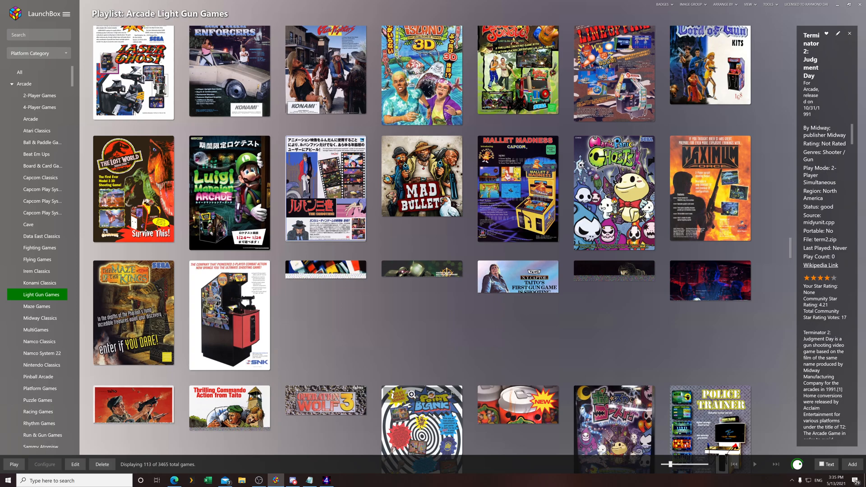
mouse_move(364, 428)
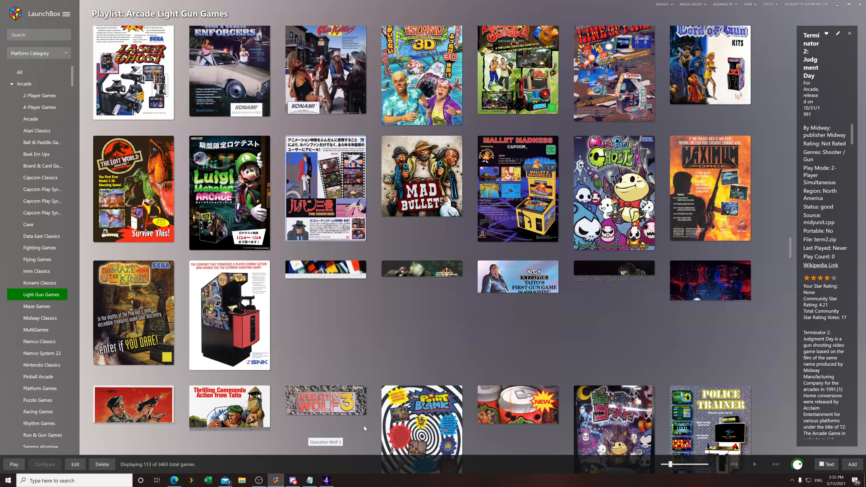